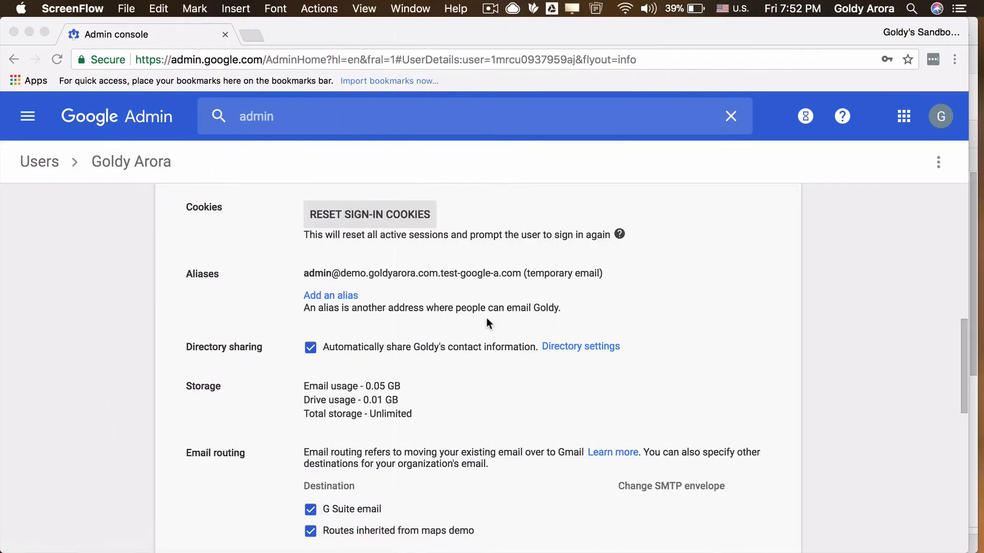
mouse_move(900, 126)
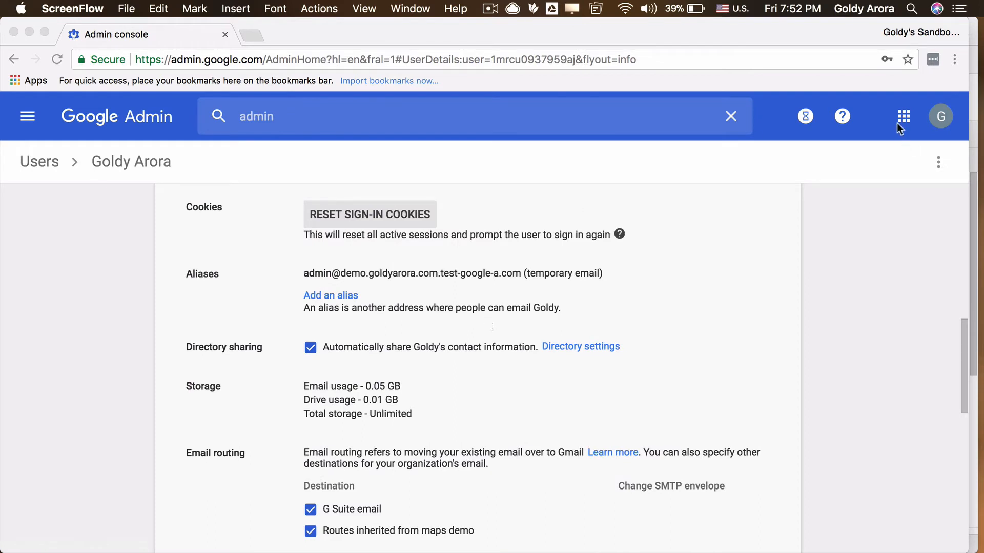
Launch Google Sheets in a new tab from the Admin console's Google apps launcher
scroll(up, 3)
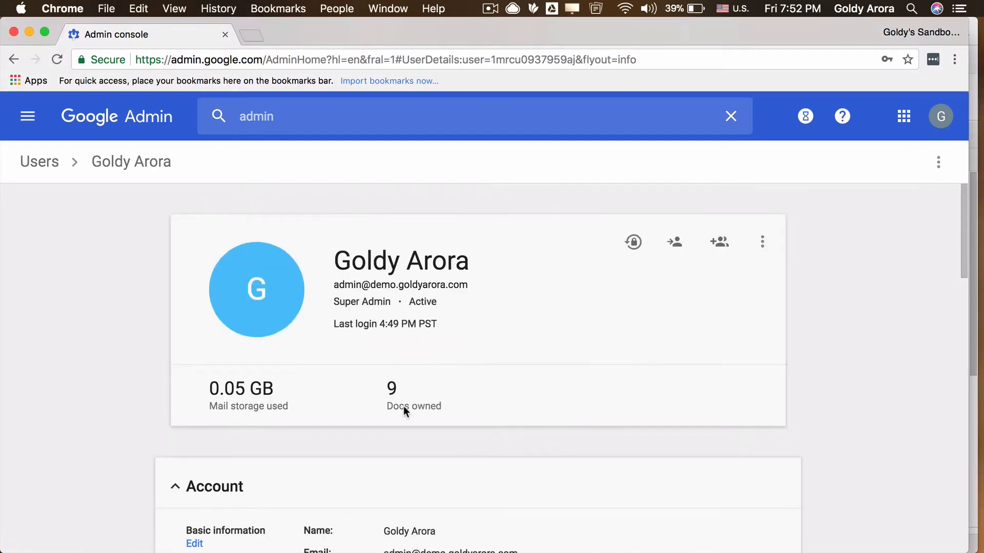
mouse_move(505, 313)
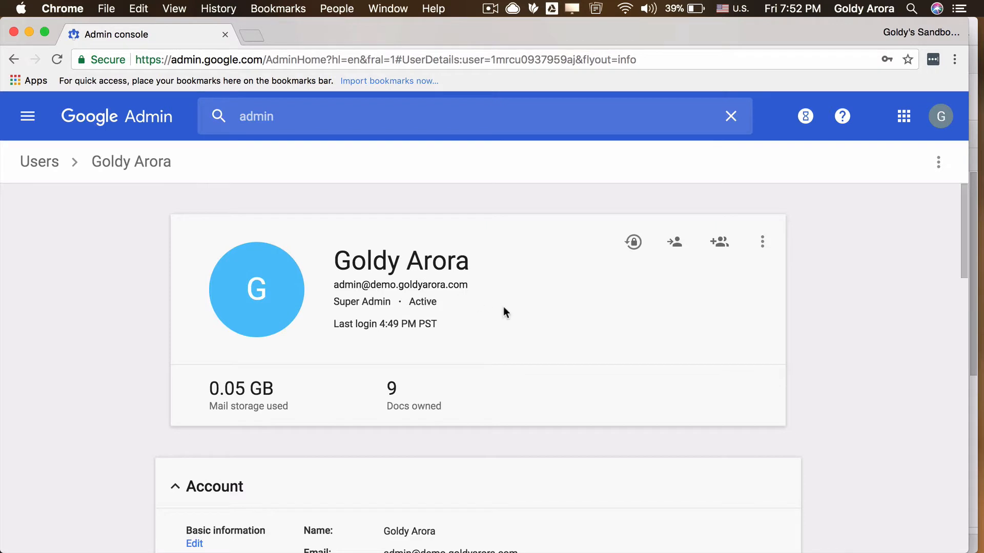
mouse_move(803, 199)
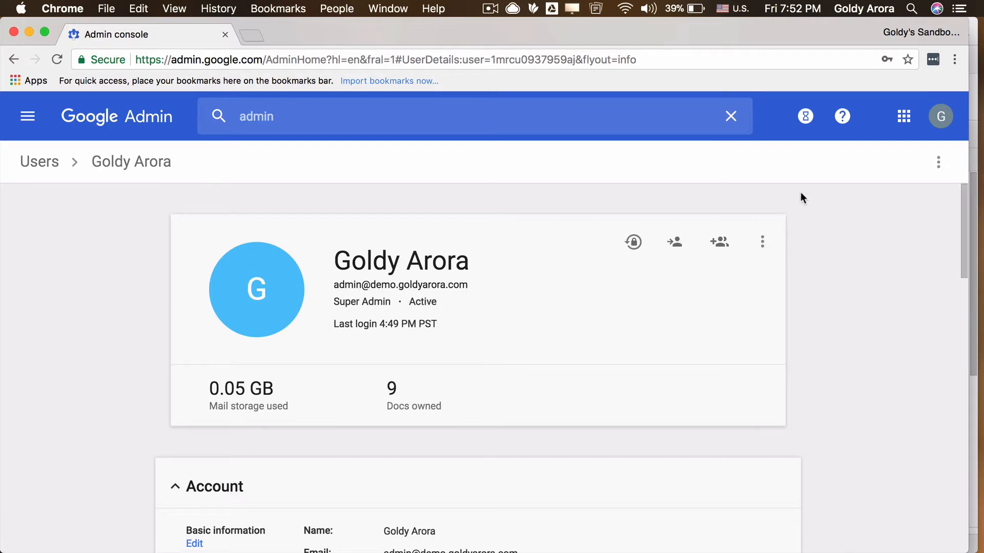
click(903, 116)
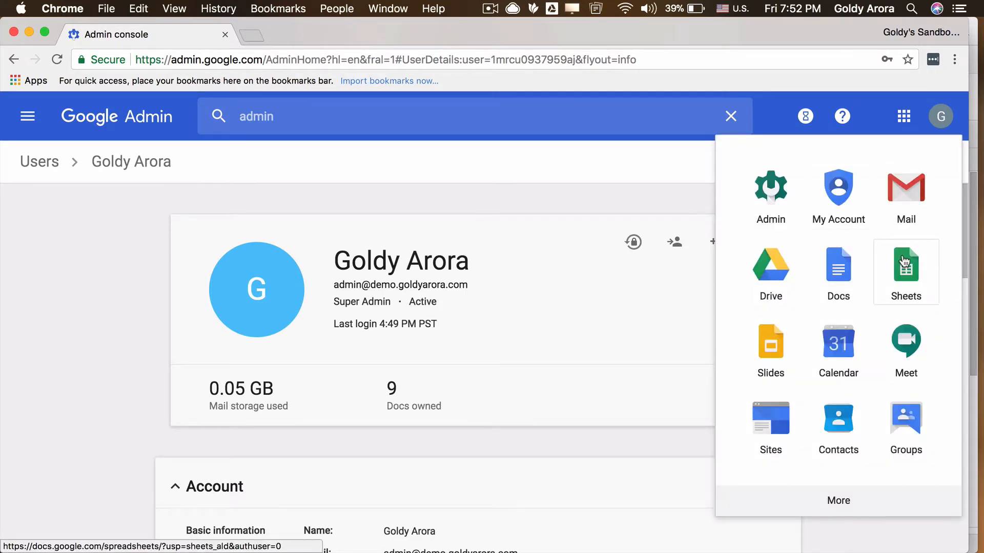
click(906, 263)
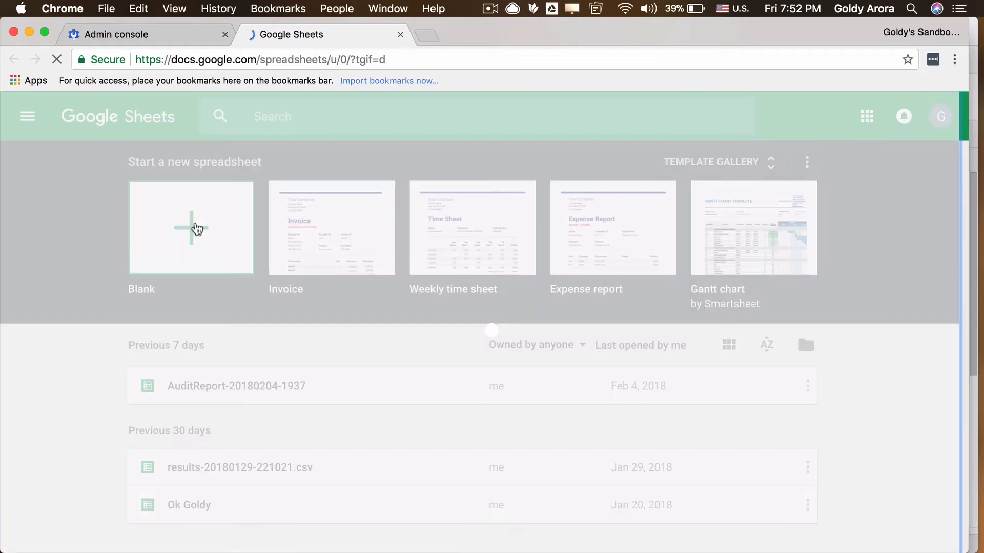
Create a blank spreadsheet and copy the existing alias-creation script code
click(191, 227)
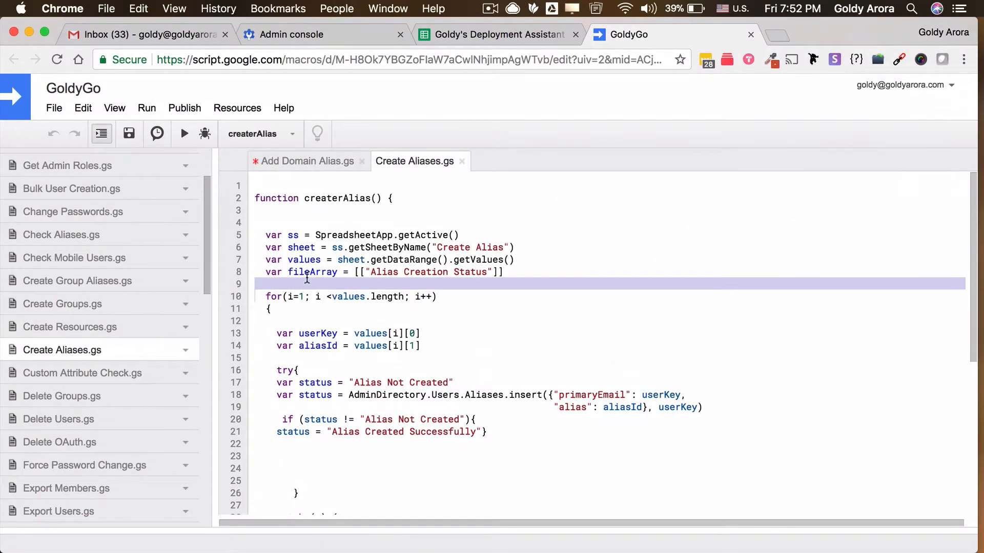
right_click(306, 280)
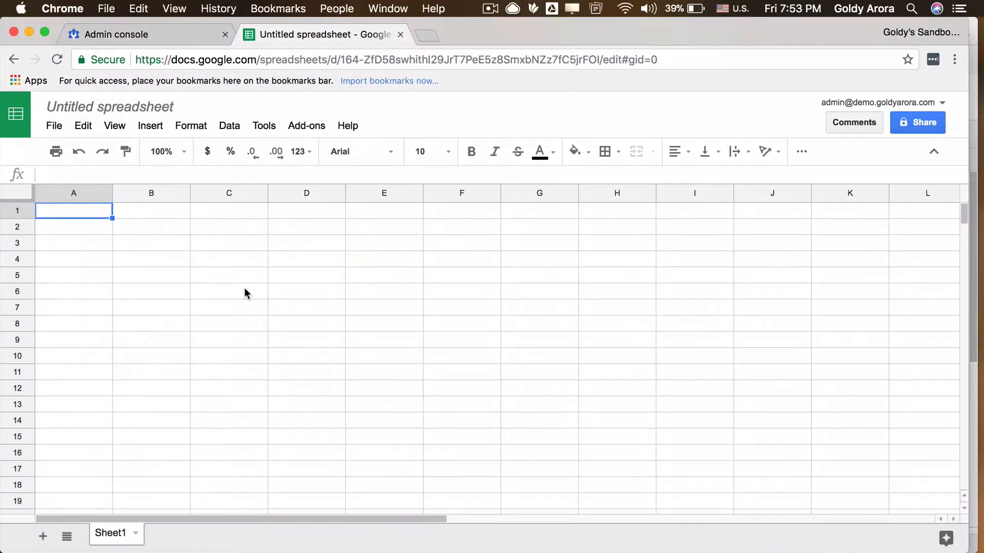
mouse_move(180, 262)
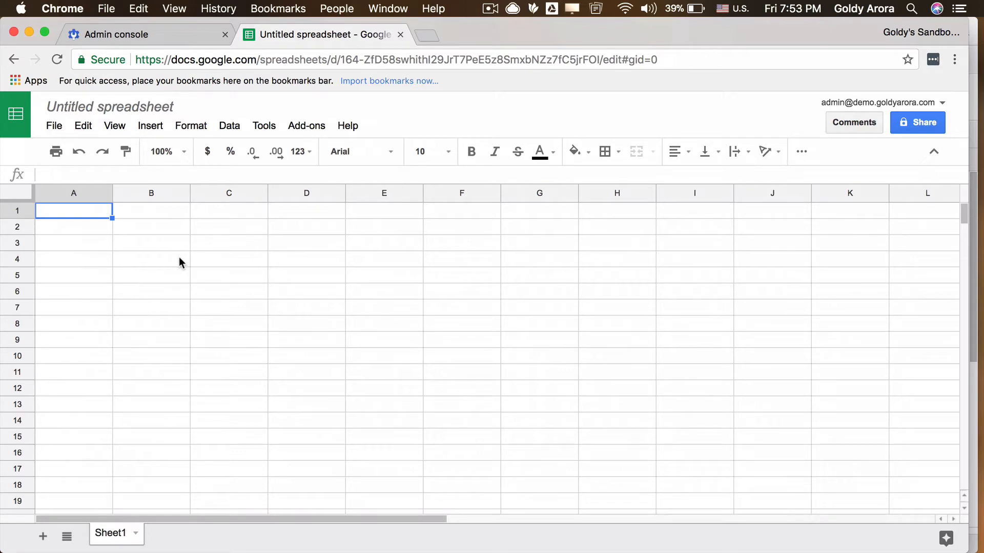
mouse_move(252, 235)
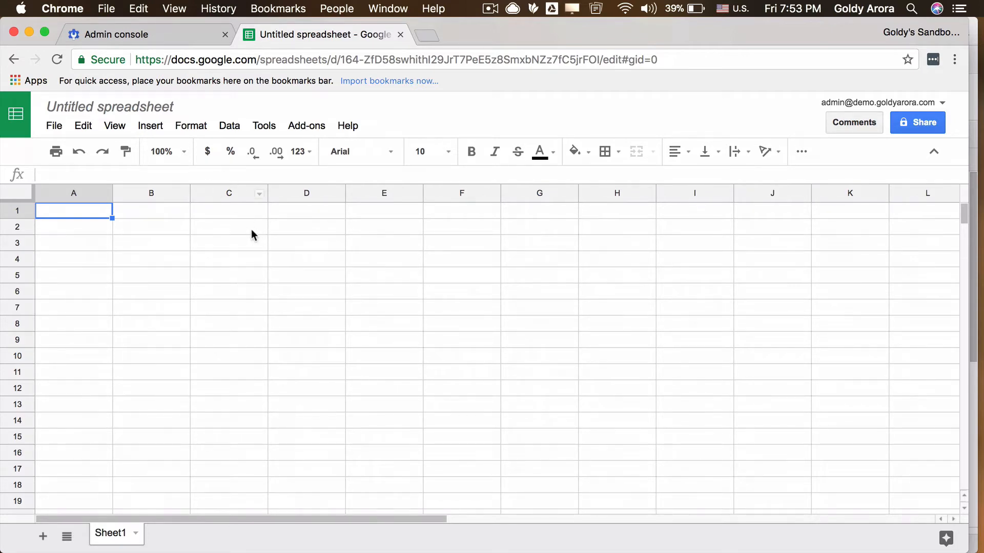
mouse_move(263, 125)
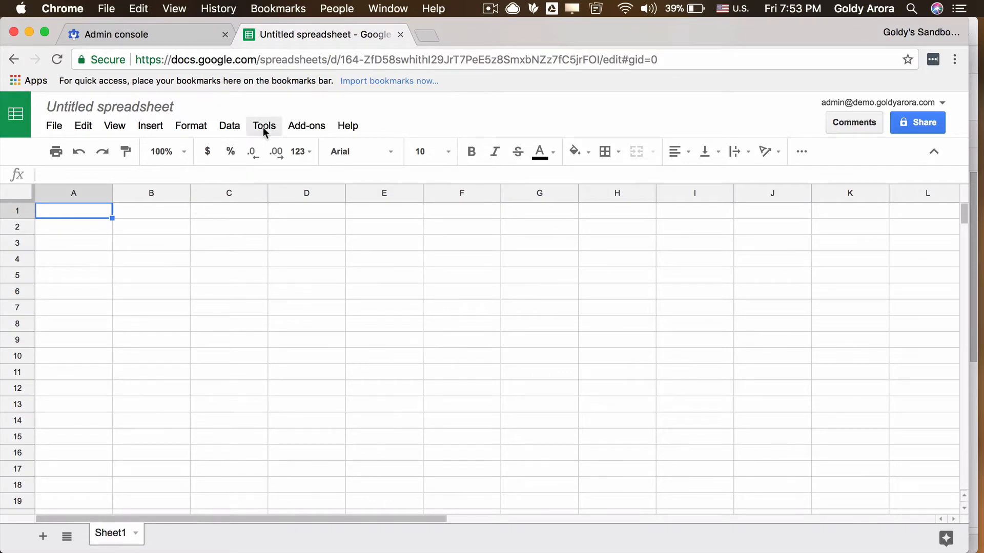
Open a script editor bound to the spreadsheet and paste the createrAlias code into Code.gs
click(264, 125)
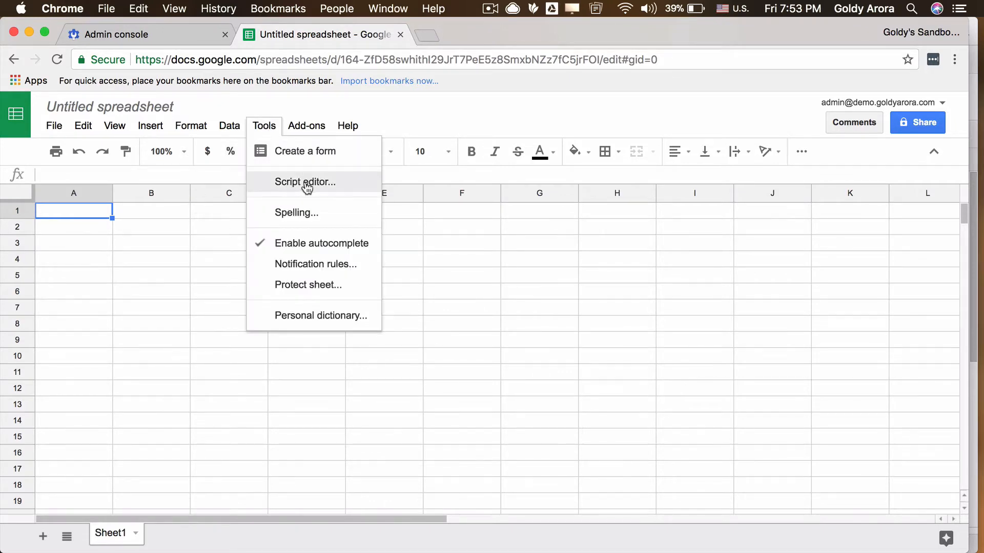
click(305, 181)
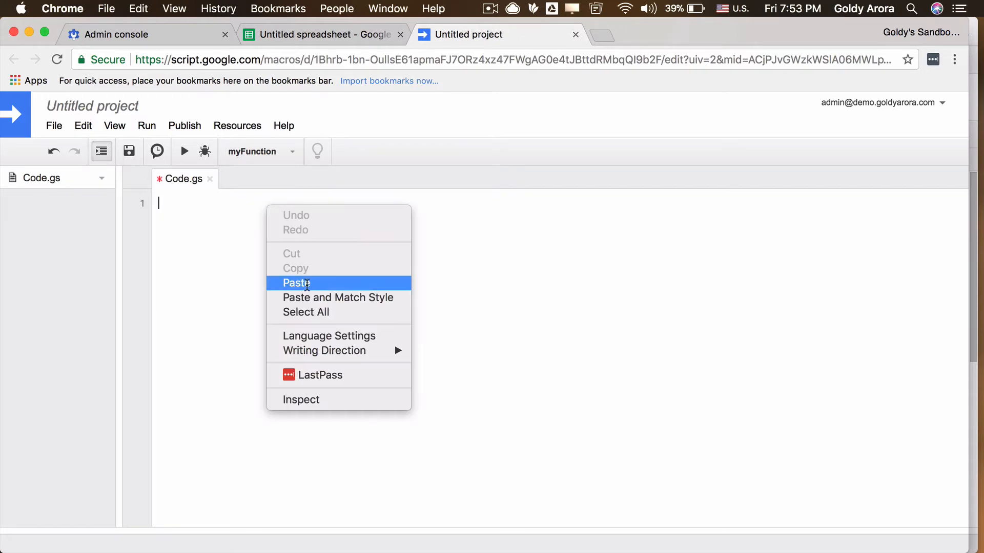
click(296, 283)
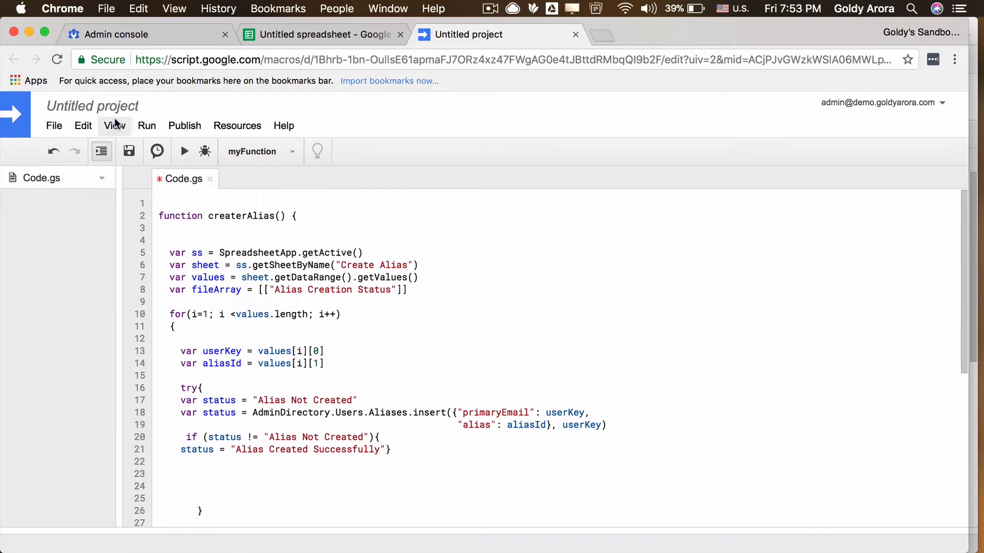
Rename the script project 'alias creator' and copy the sheet name Create Alias from the code
click(92, 105)
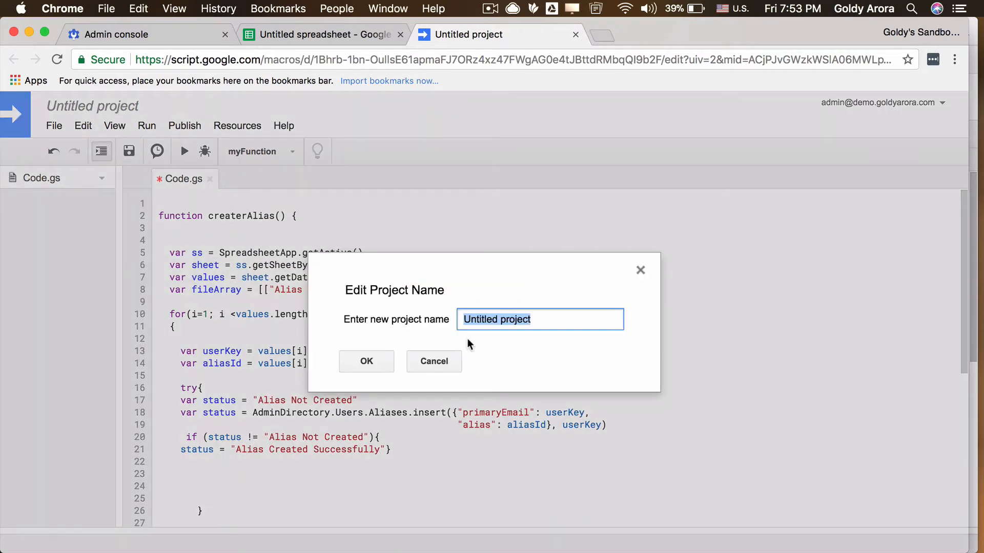
text(alias cr)
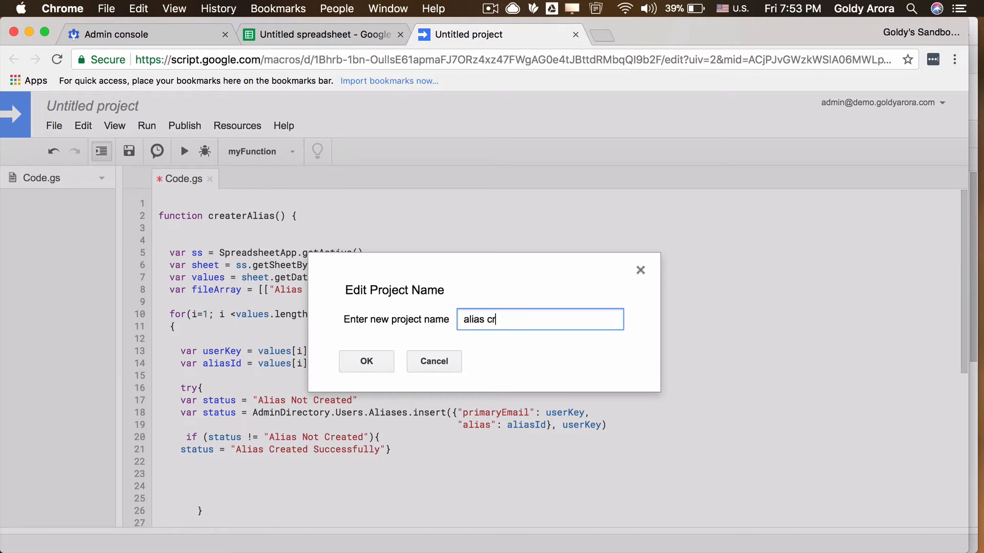
click(366, 360)
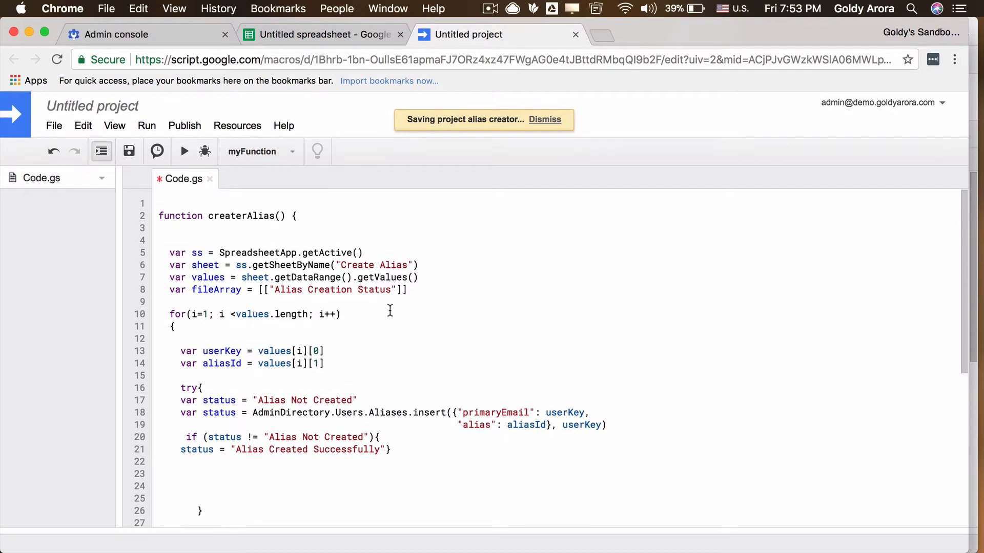
mouse_move(269, 265)
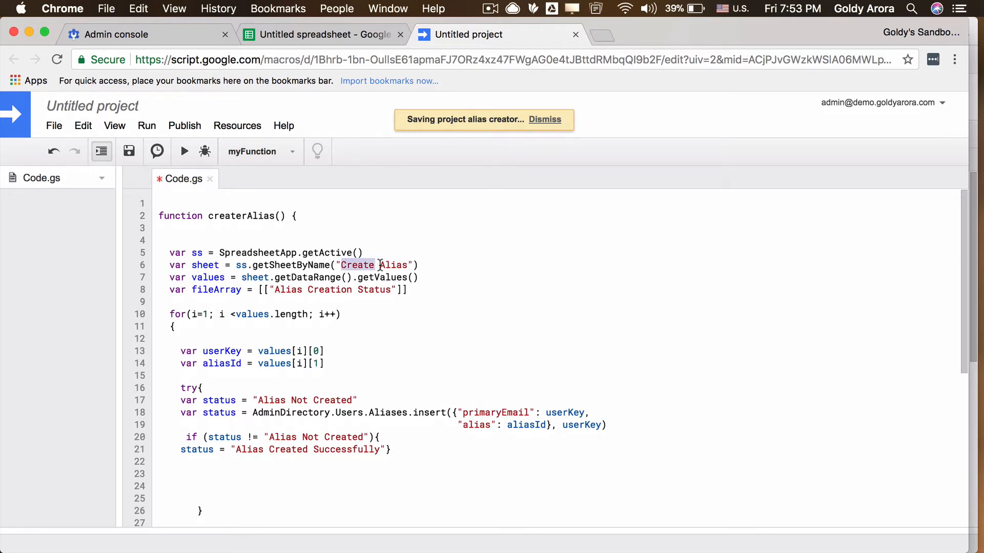
right_click(411, 264)
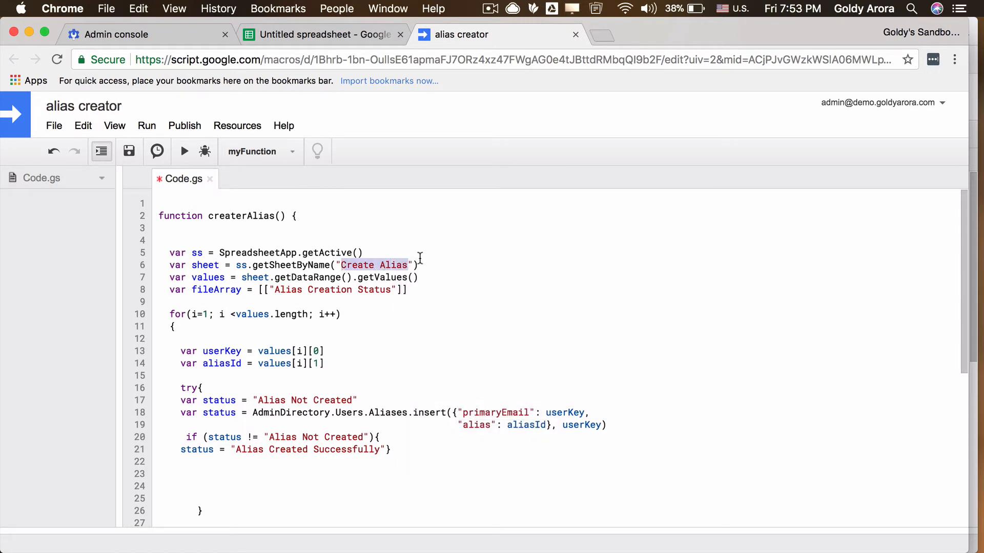
Rename Sheet1 to 'Create Alias' and title the spreadsheet 'Create aliases'
click(320, 34)
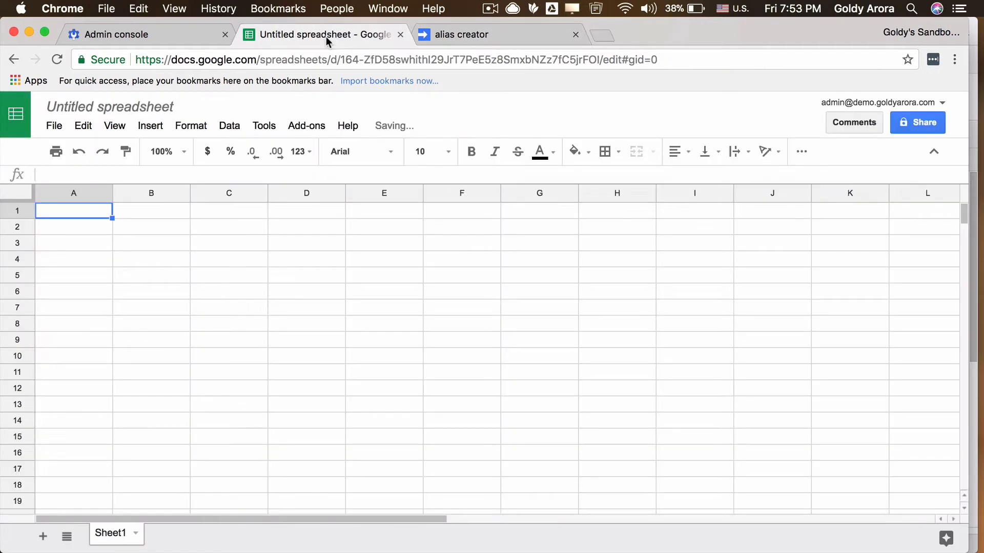
right_click(112, 533)
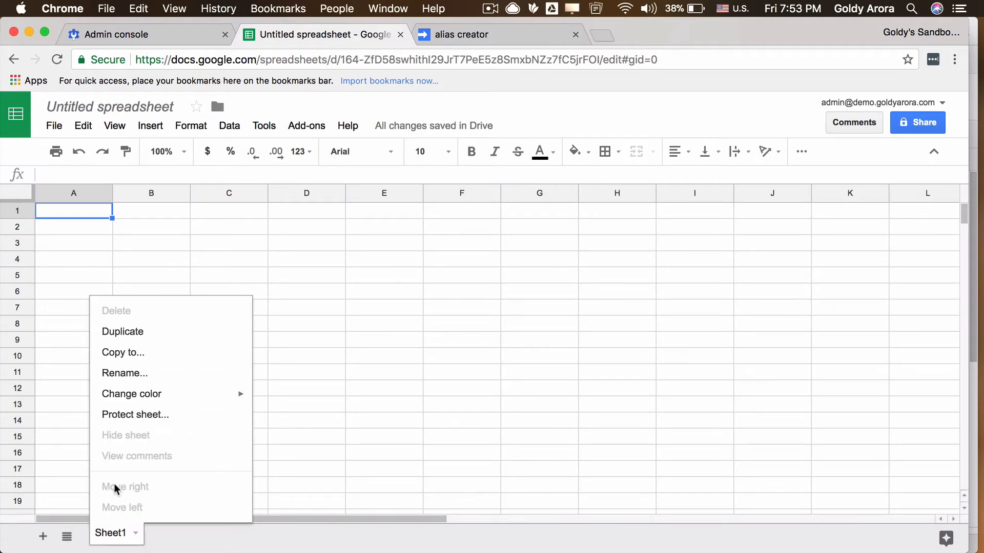
click(124, 373)
text(Create Alias)
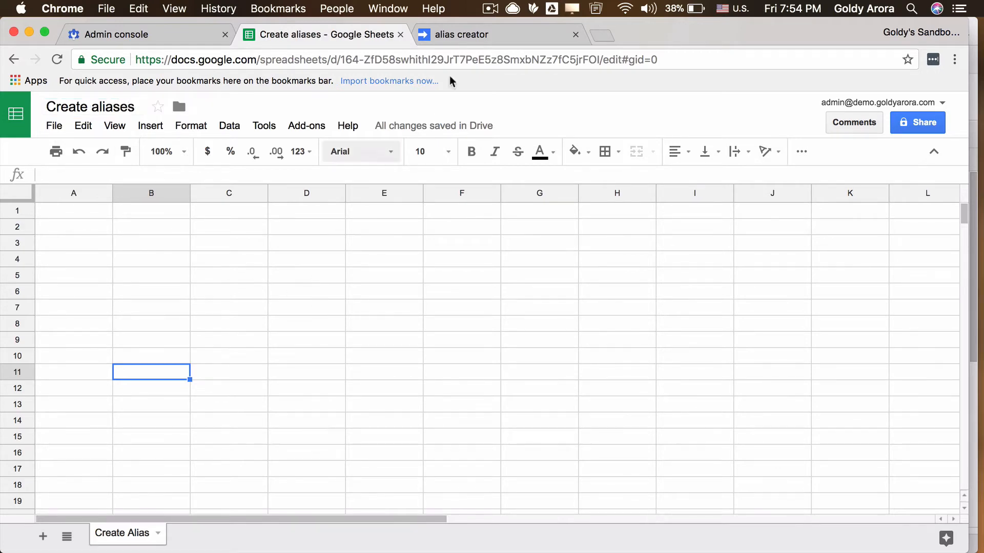
click(467, 35)
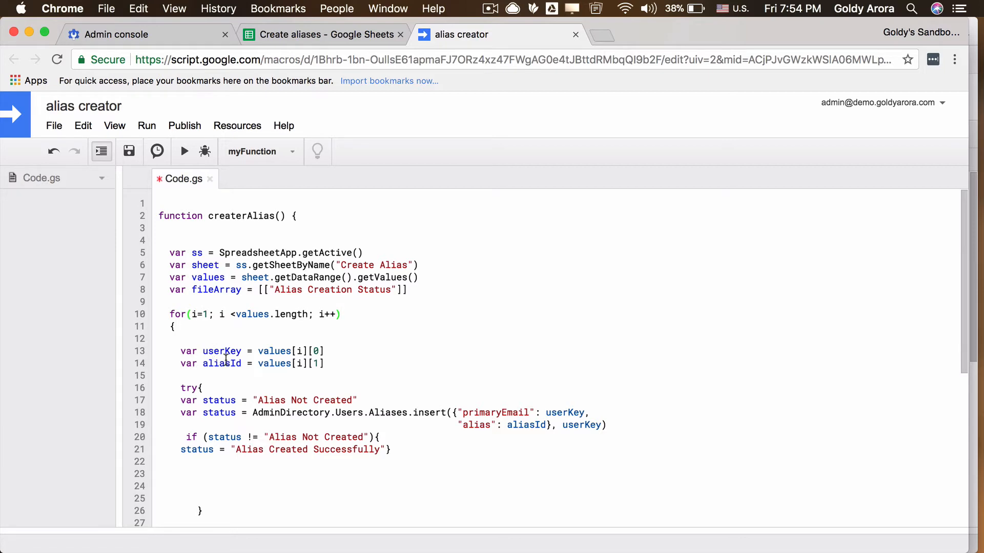
click(322, 34)
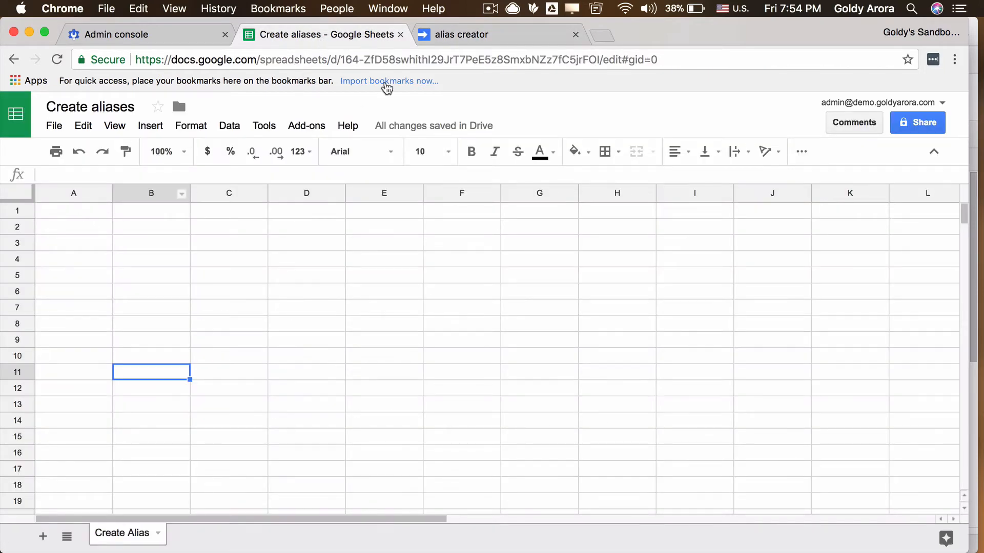
click(467, 35)
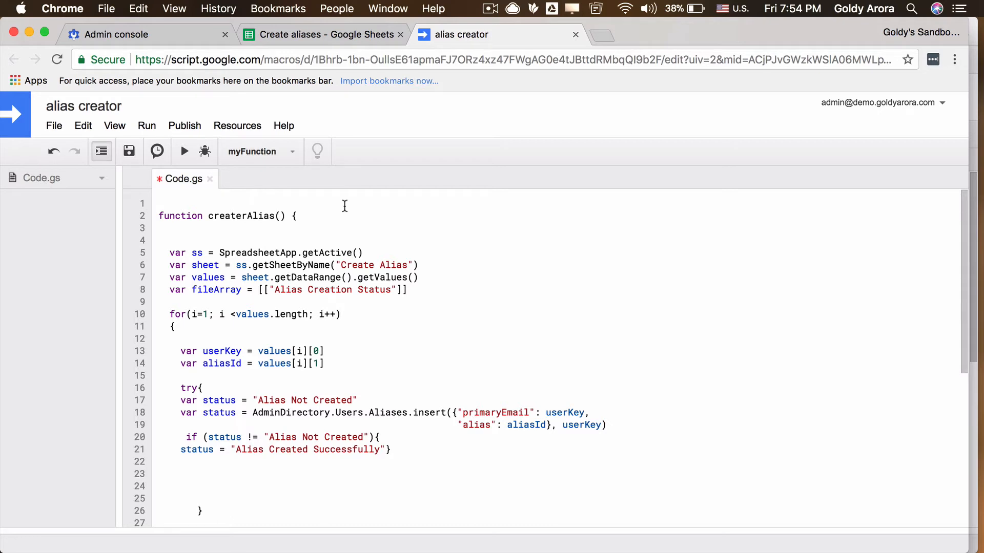
mouse_move(321, 190)
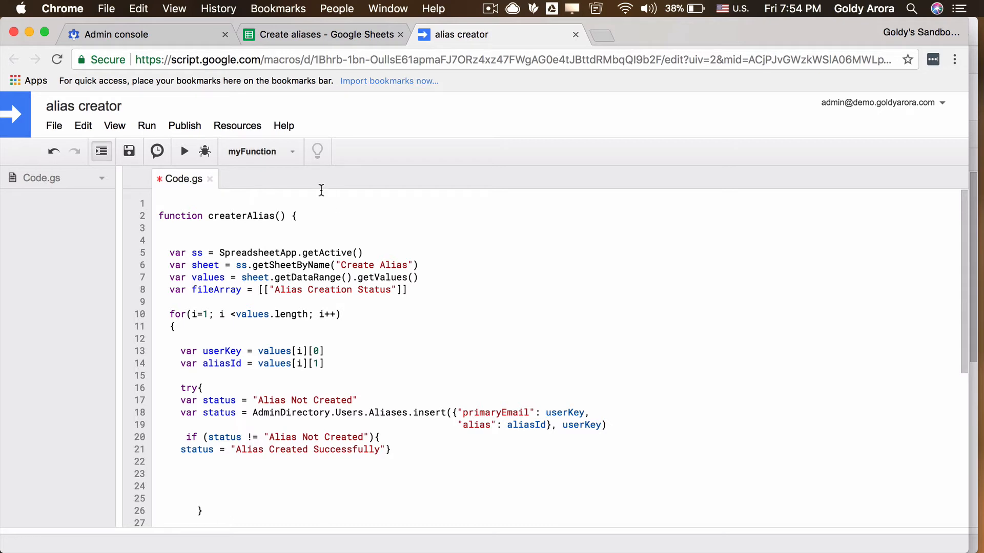
Add 'Primary ID' and 'Alias id' headings in A1:B1 and widen column A
click(320, 34)
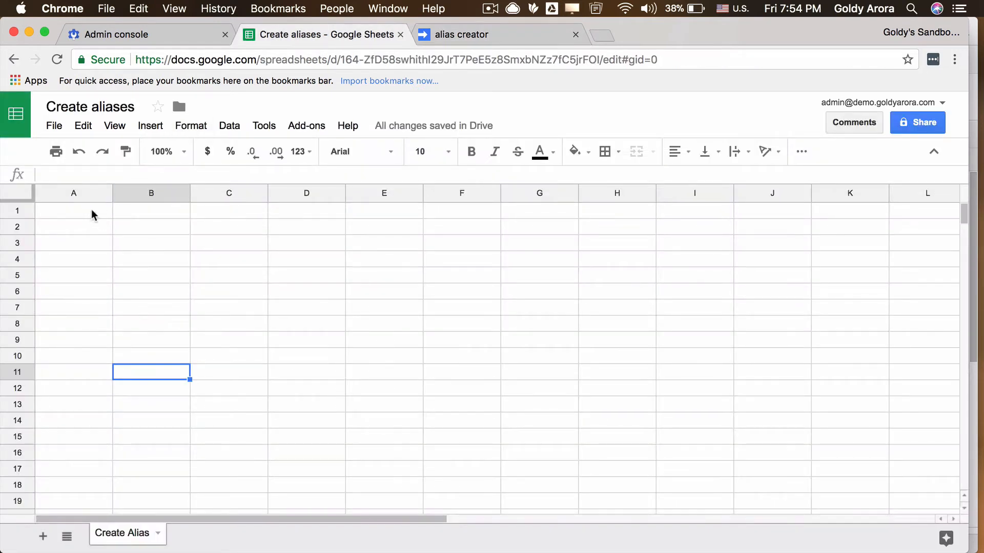
click(73, 210)
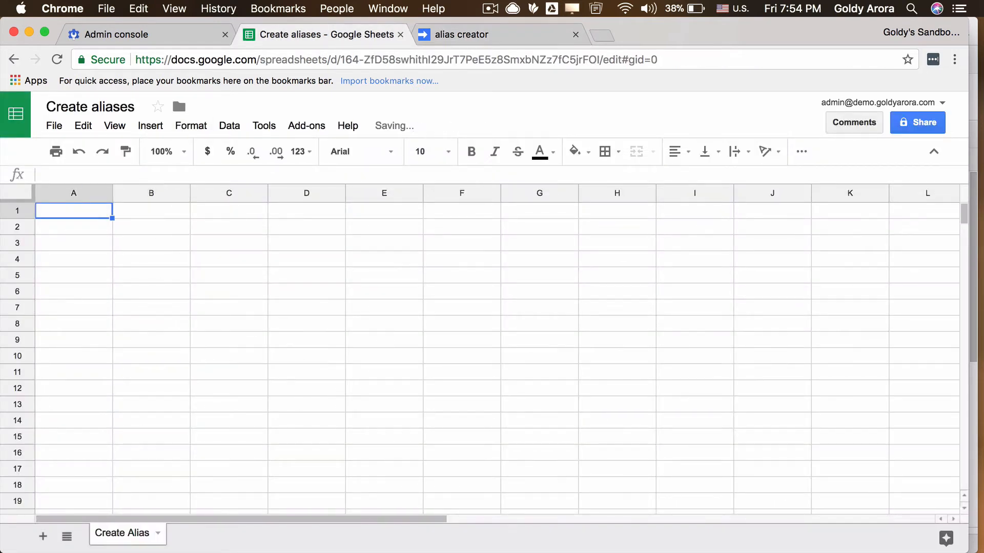
text(Primary ID)
click(151, 211)
text(Alais)
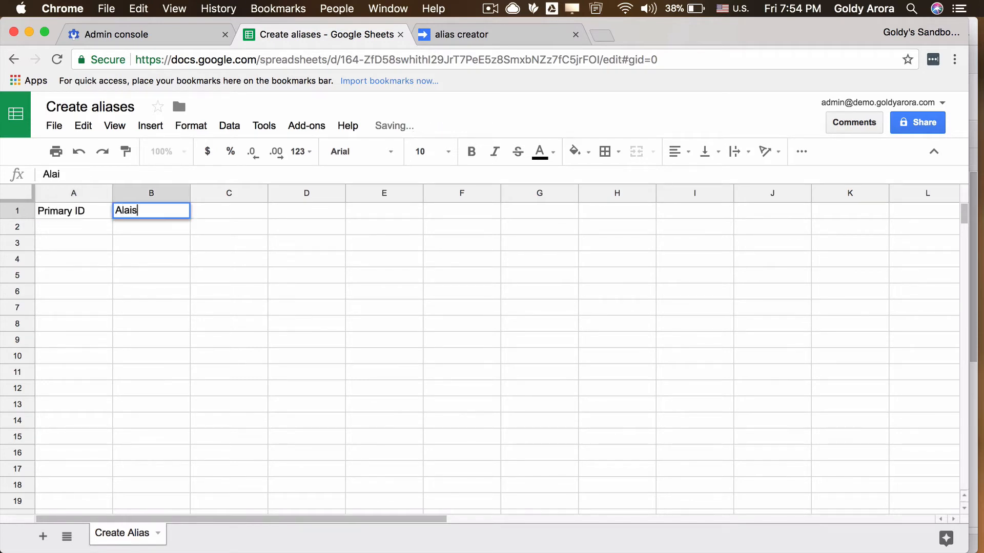
key(Tab)
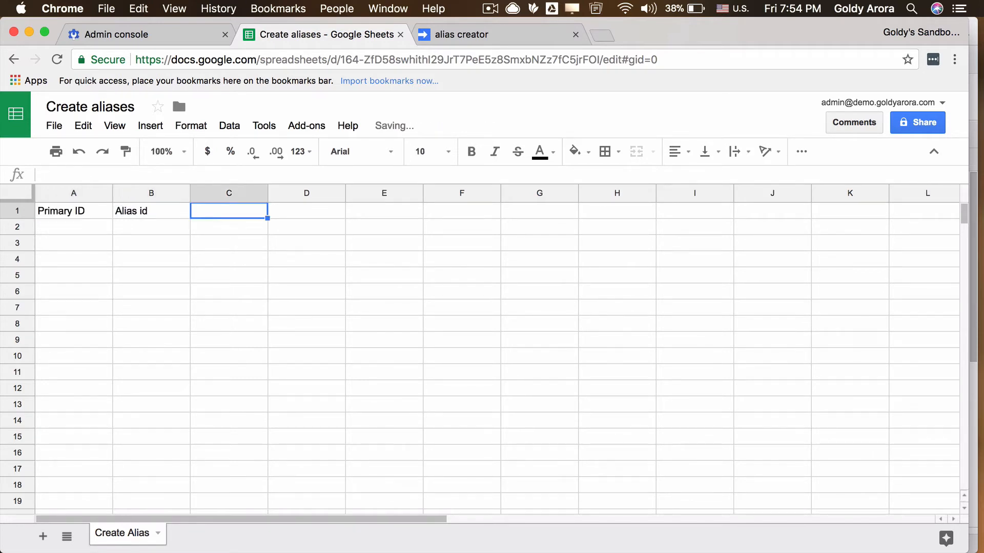
click(73, 227)
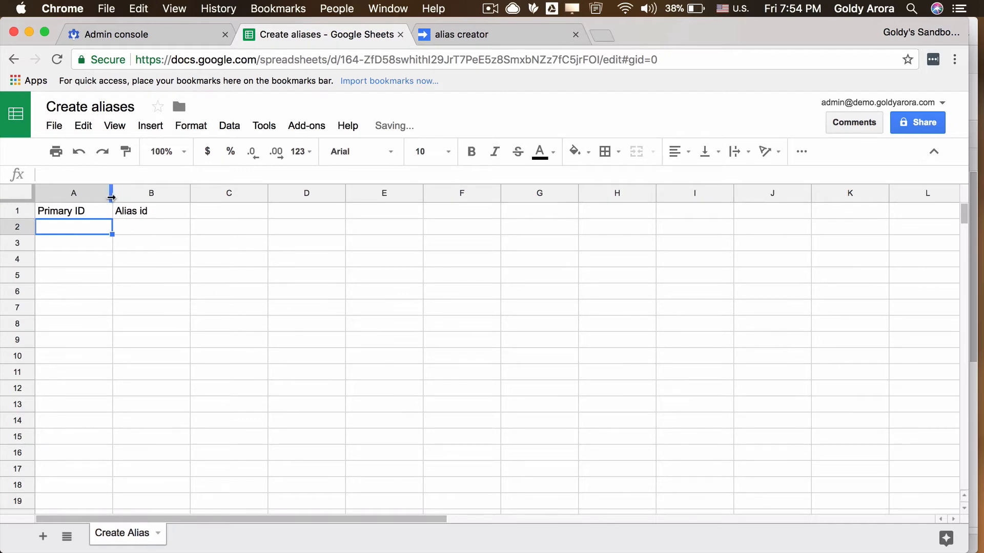
drag(111, 193, 191, 192)
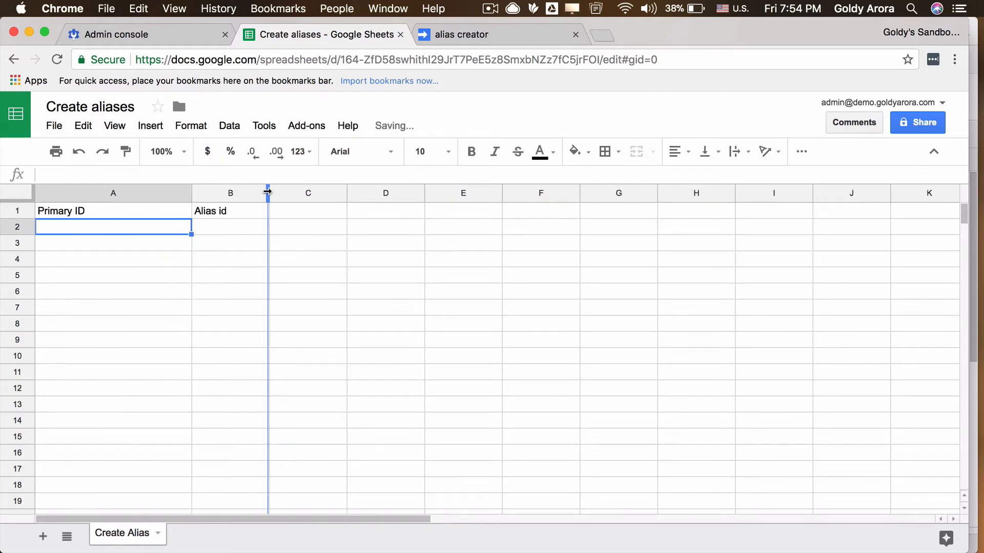
Copy the admin user's address from the Admin profile for cell A2
click(116, 33)
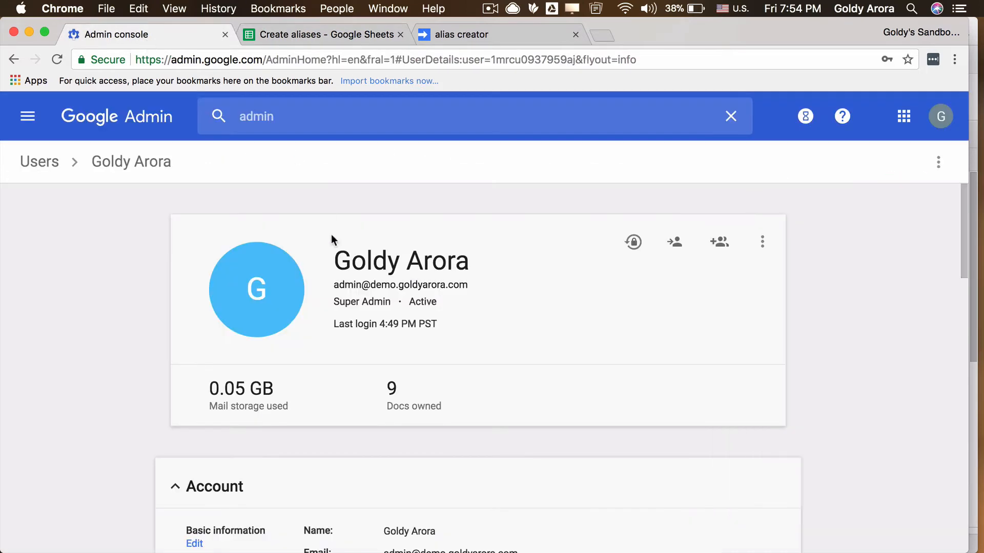
double_click(400, 285)
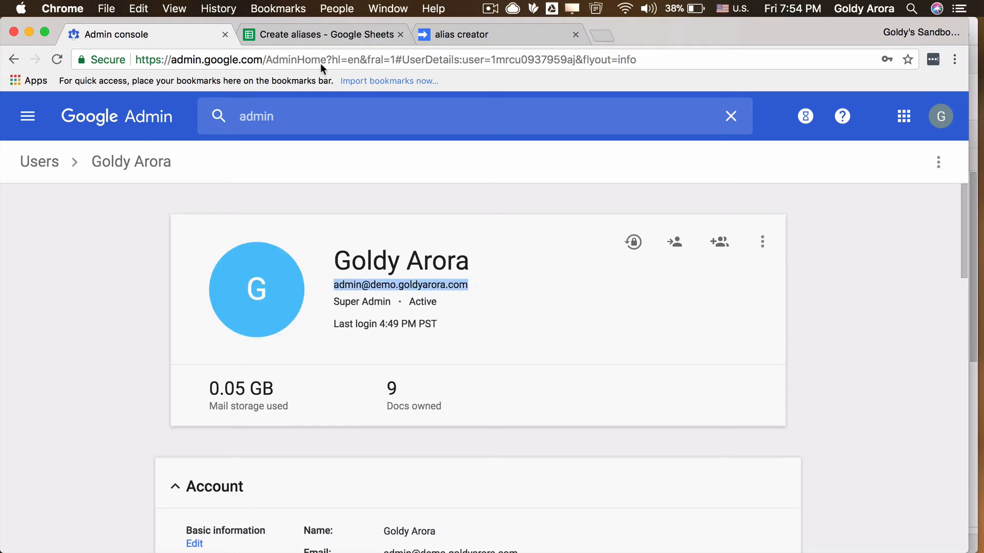
click(321, 35)
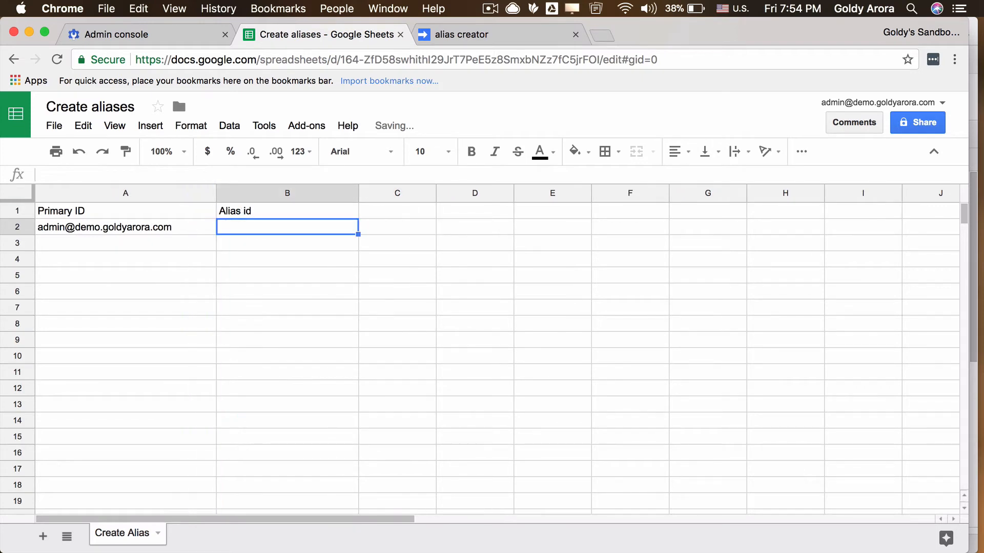
click(397, 227)
text(1)
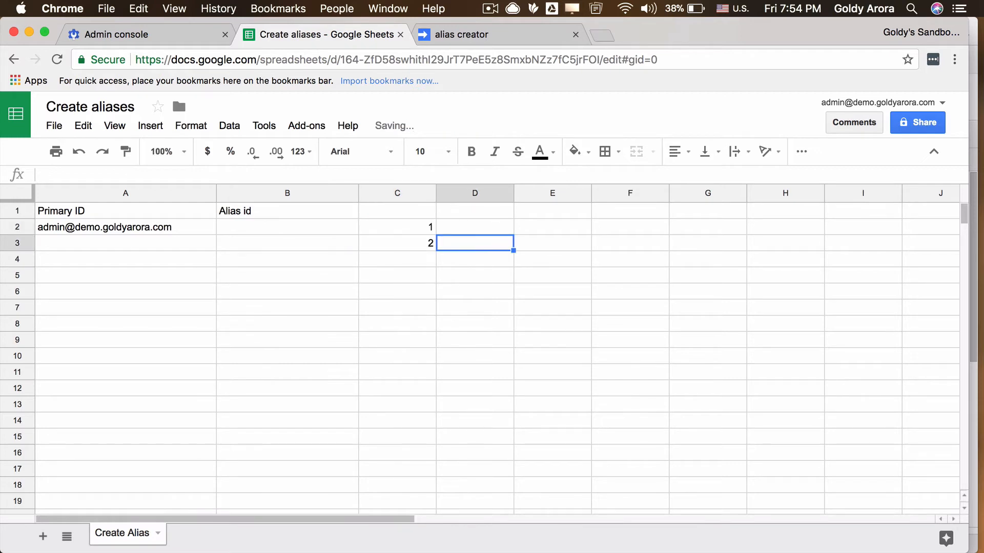
drag(397, 226, 397, 243)
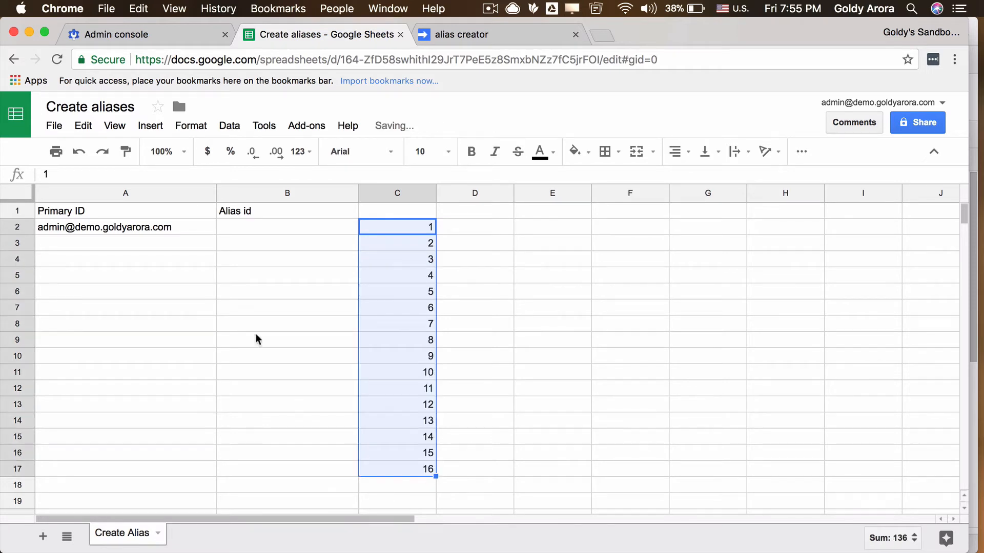
click(287, 227)
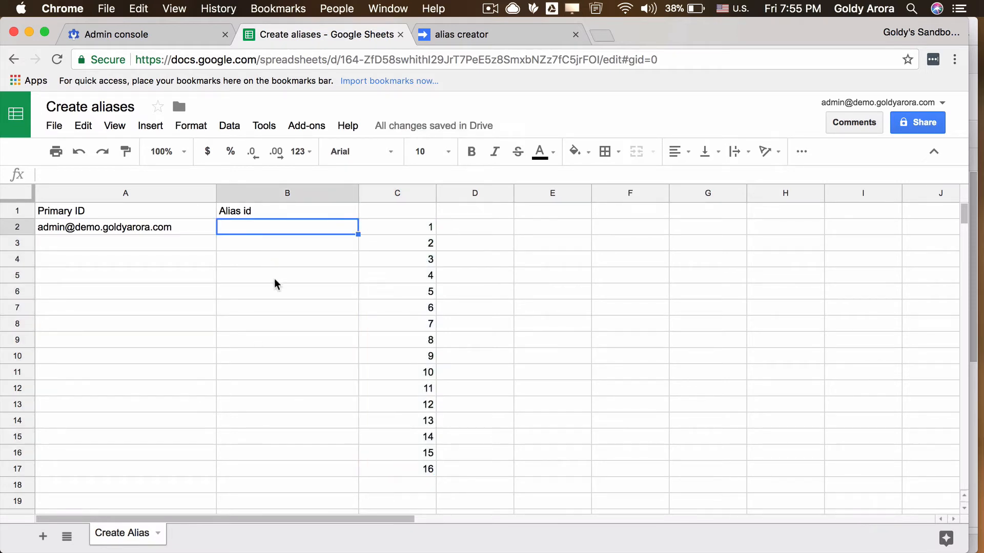
text(=C2)
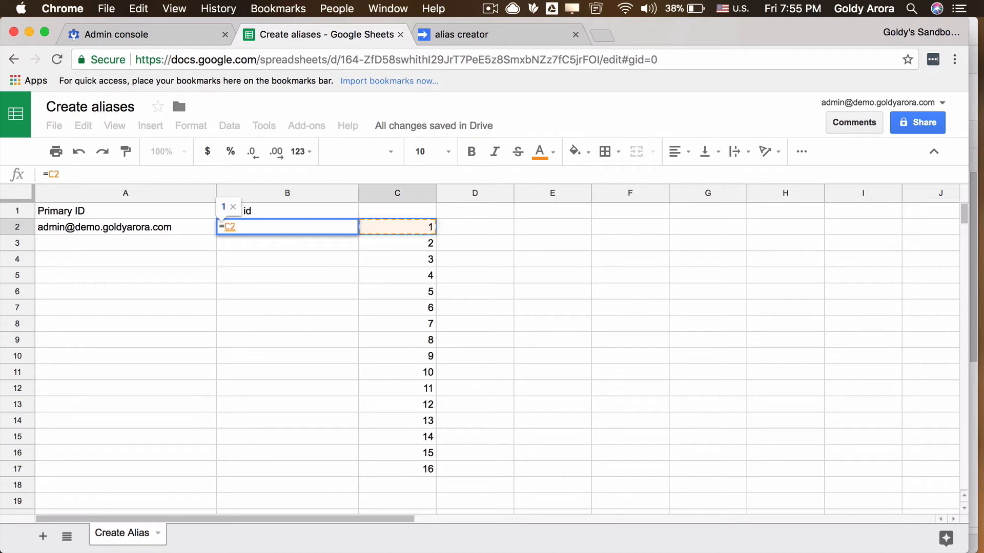
text(&)
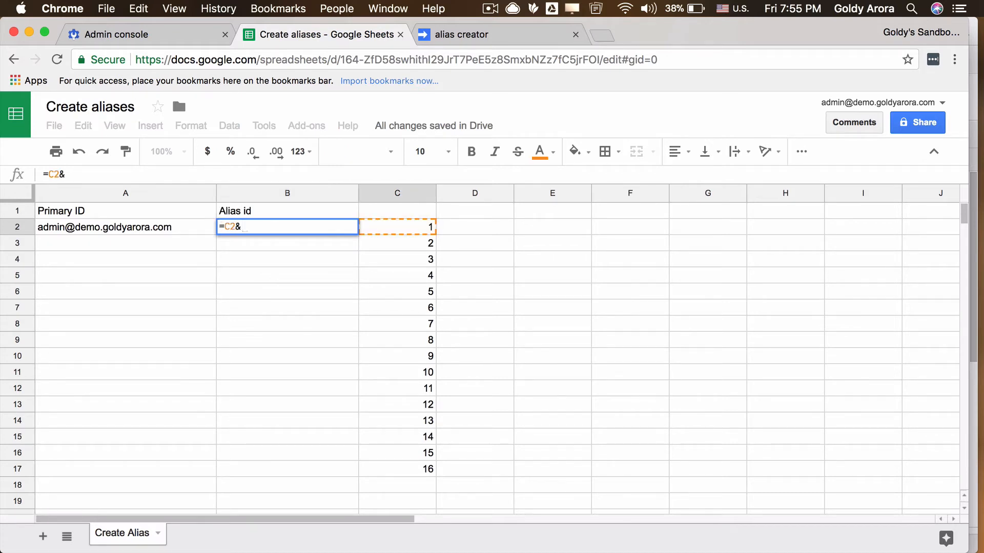
text("@)
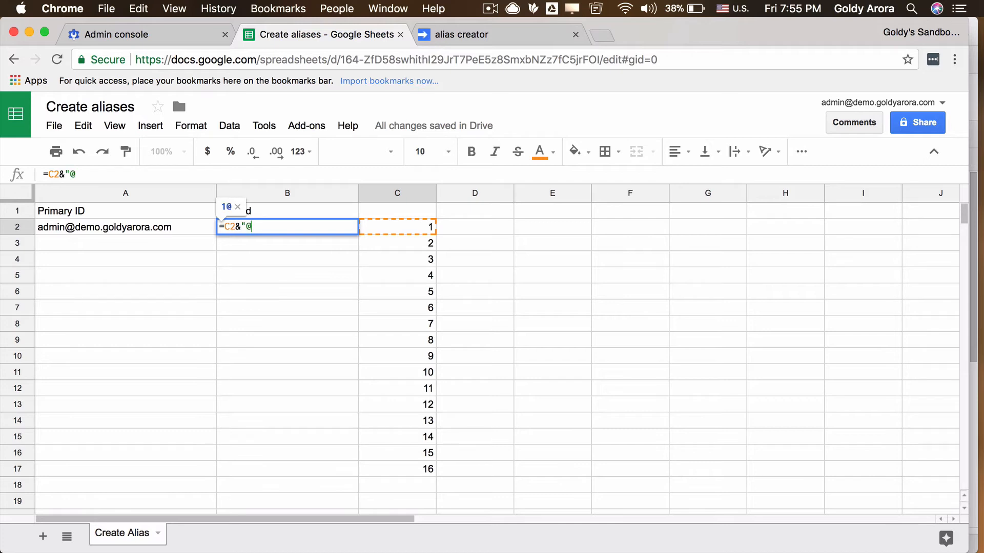
text(demo.)
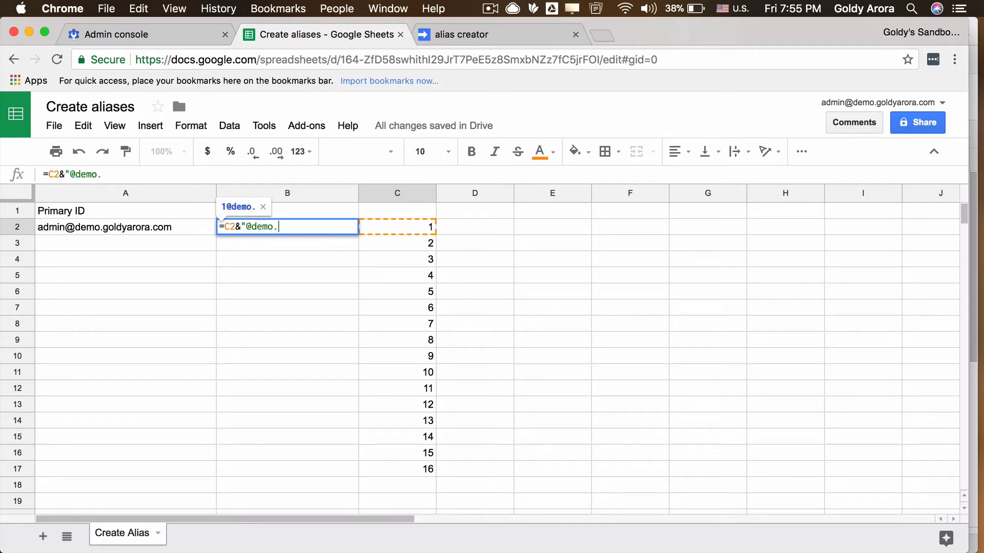
text(goldyarora.com)
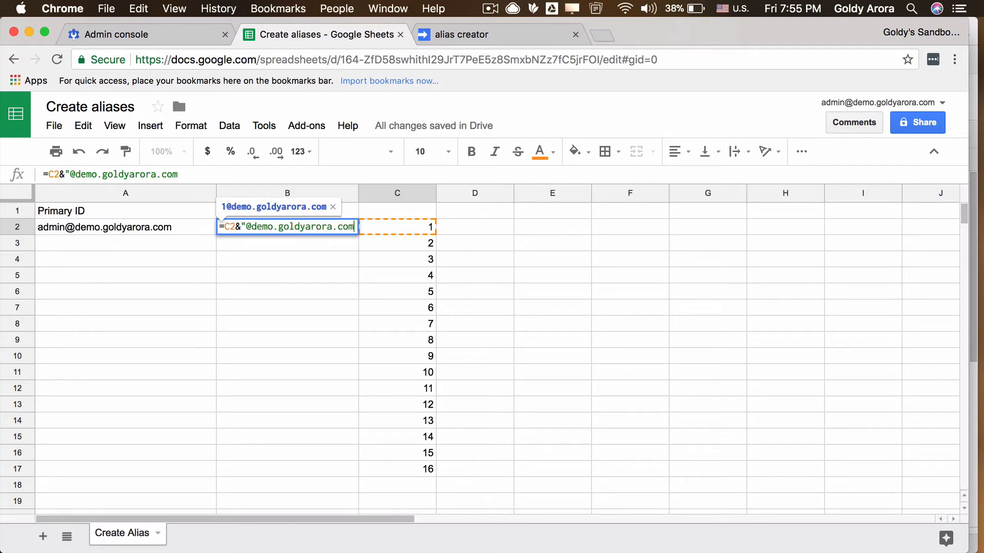
key(Return)
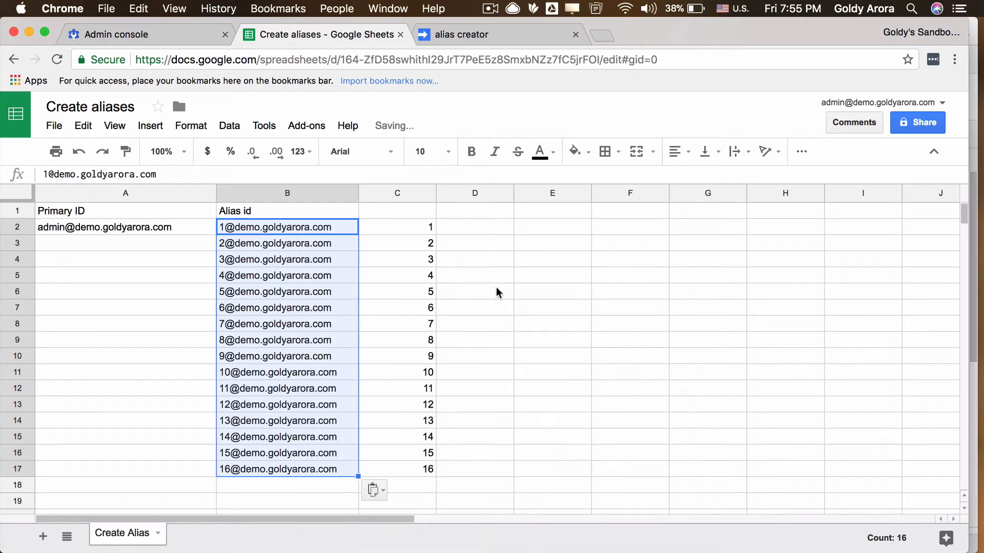
Clear helper column C and copy the admin address down A2:A17
click(396, 193)
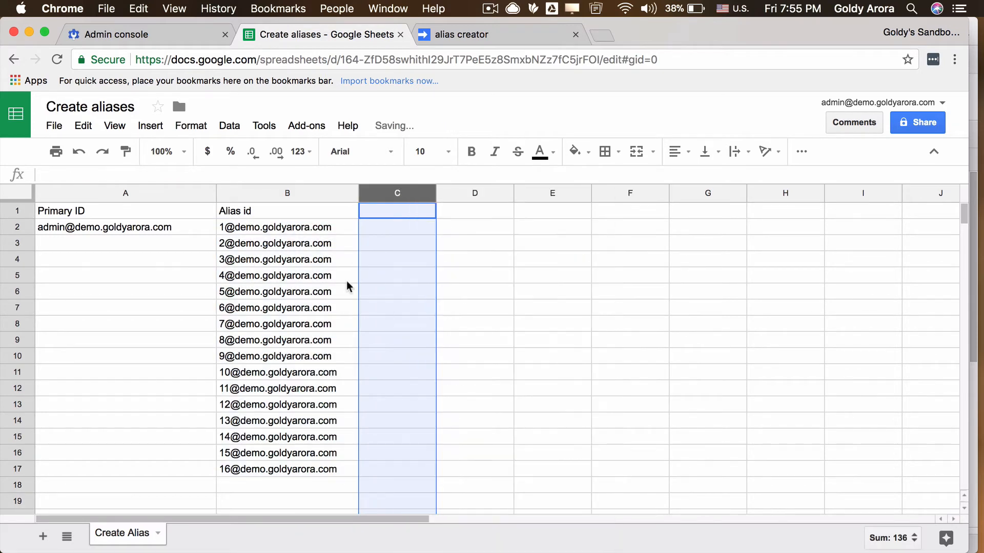
click(125, 226)
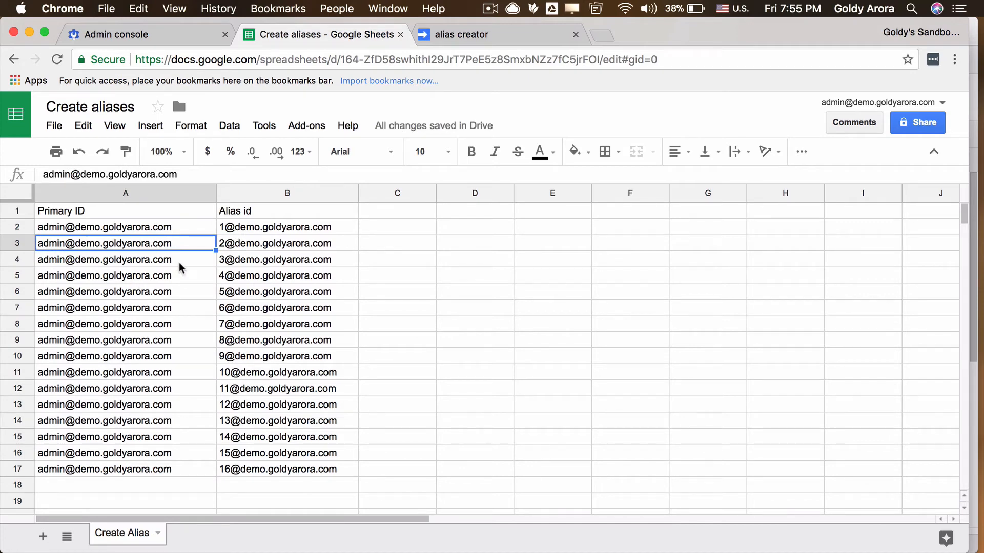
mouse_move(415, 91)
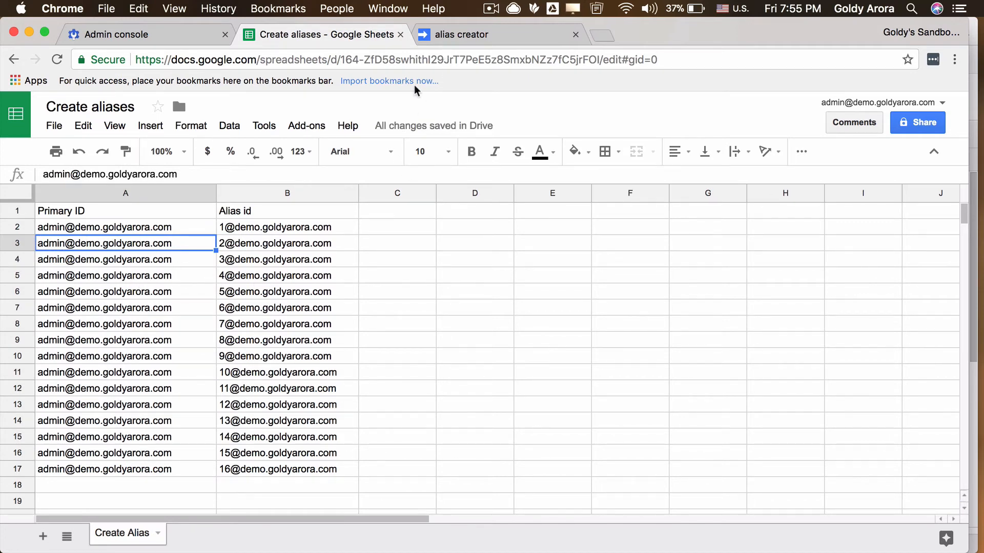
mouse_move(150, 395)
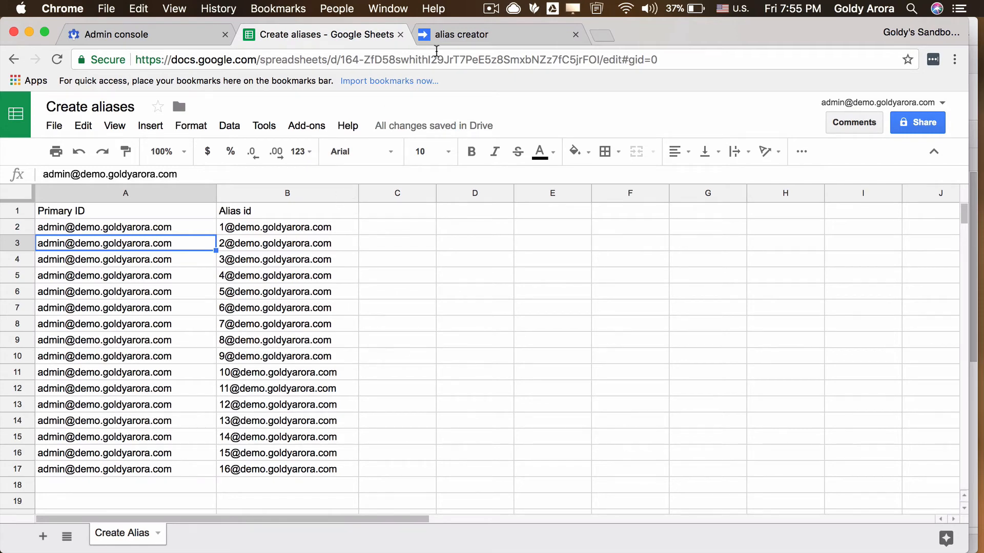
Switch on the Admin Directory API under the alias creator project's Advanced Google services
click(467, 34)
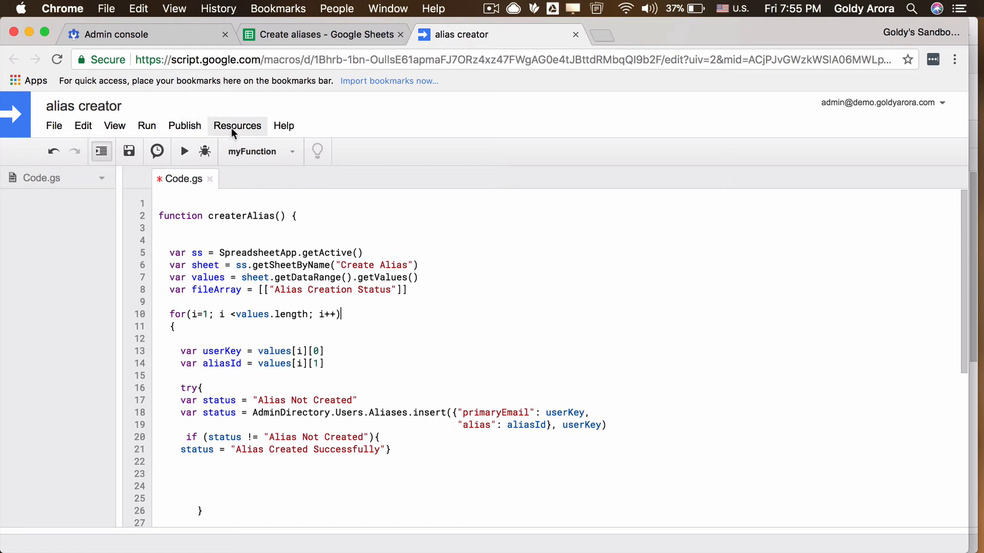
click(238, 125)
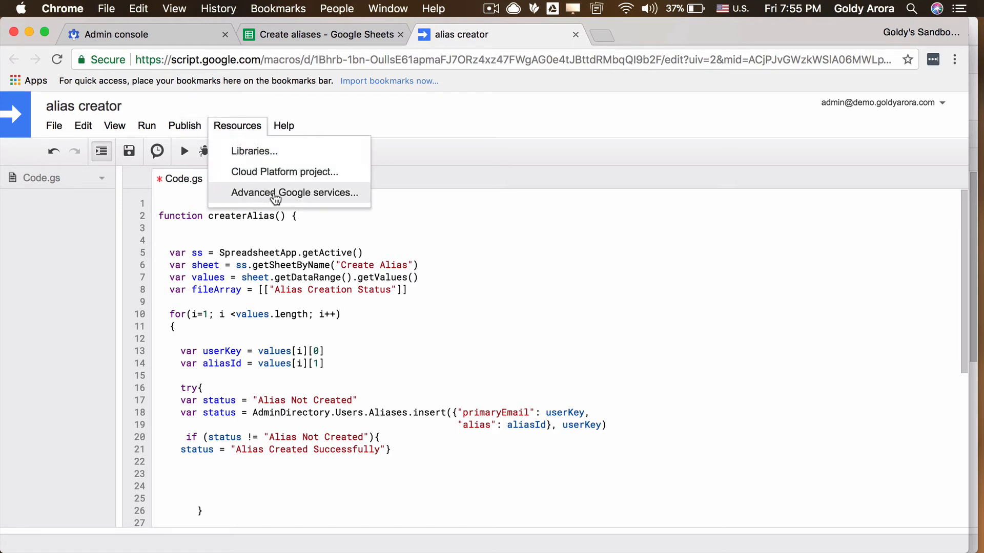
click(294, 193)
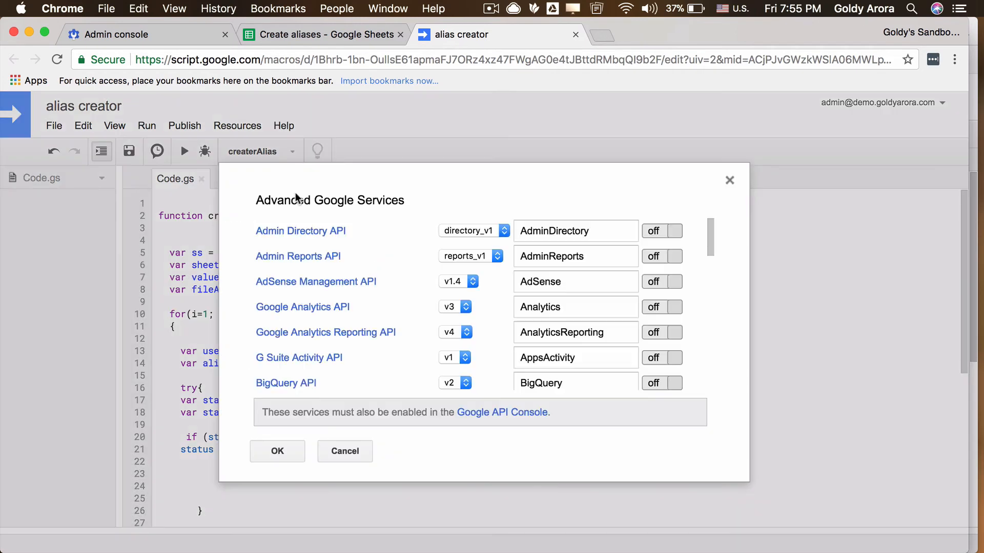
mouse_move(300, 232)
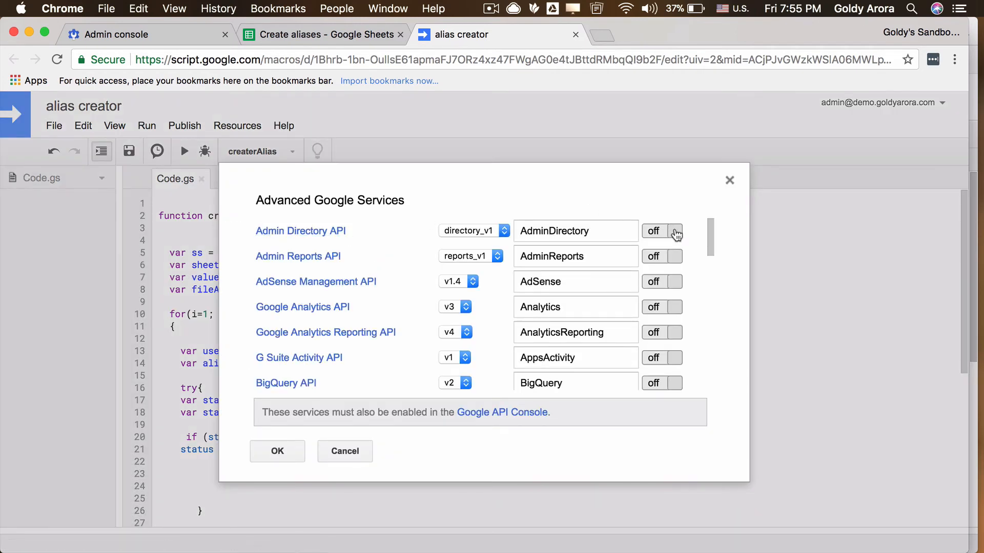
click(662, 231)
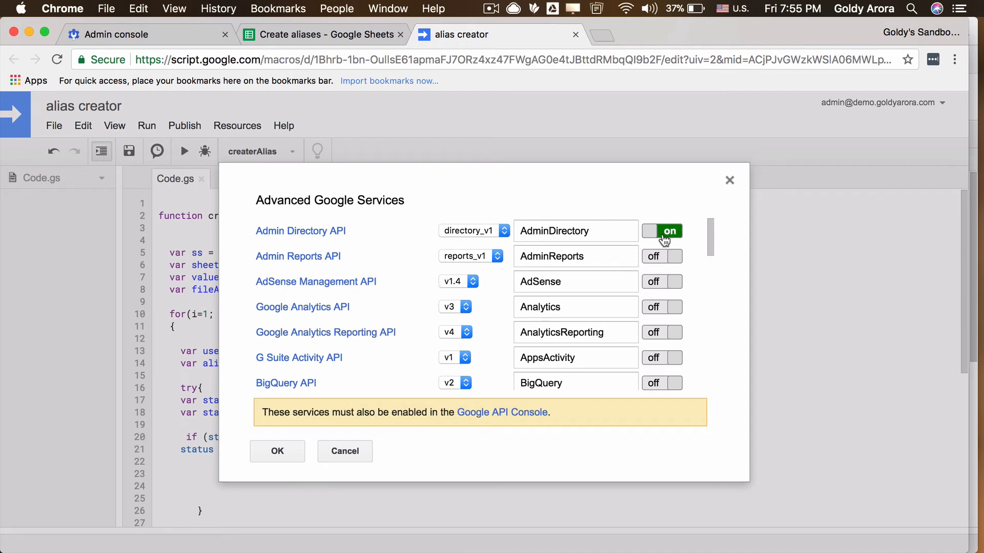
mouse_move(456, 412)
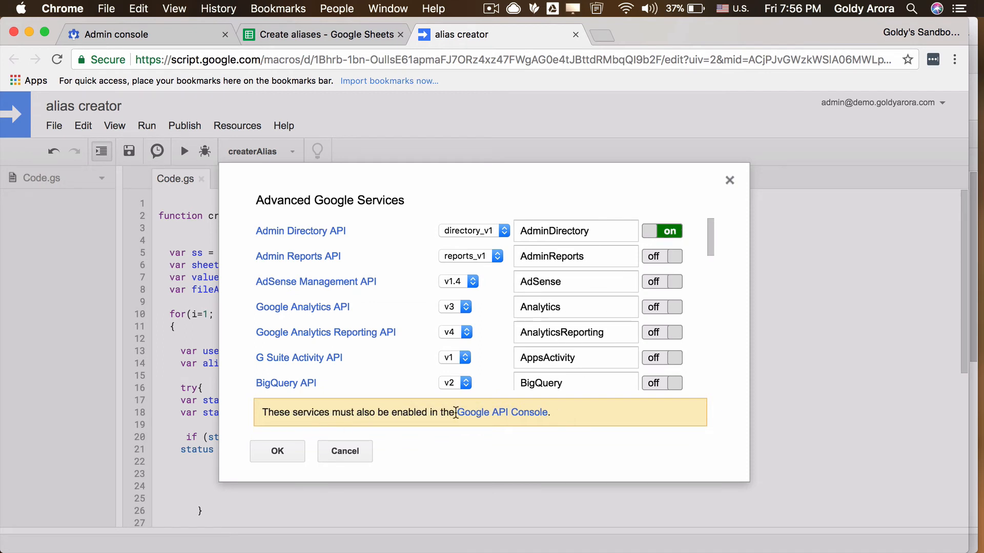
mouse_move(503, 412)
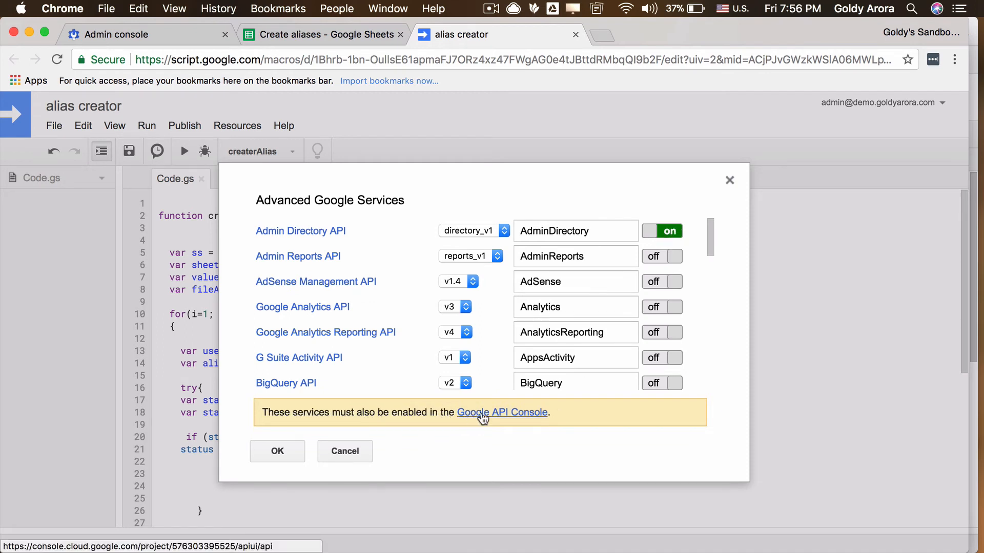
Search the API Library for 'admin sdk' and enable the Admin SDK API
click(502, 412)
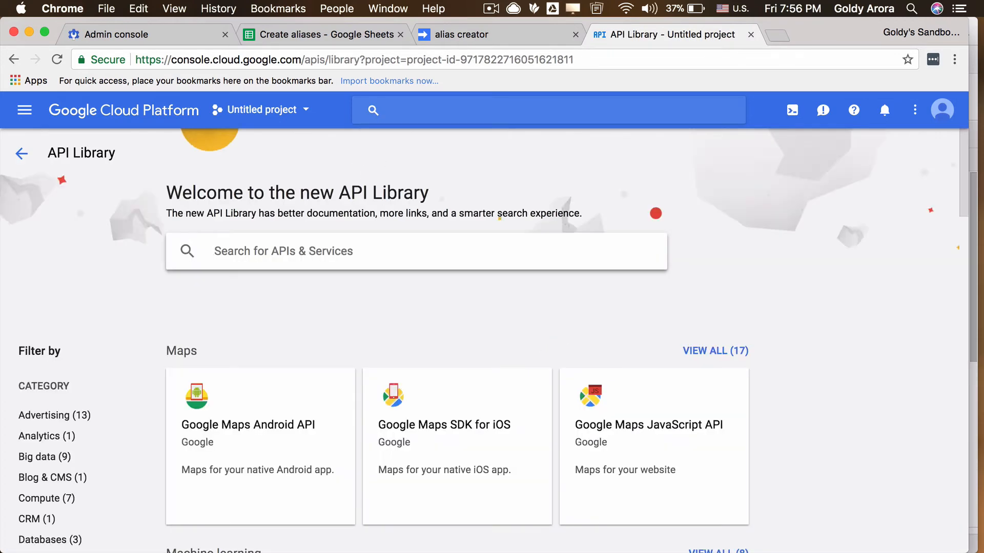
text(admin sdk)
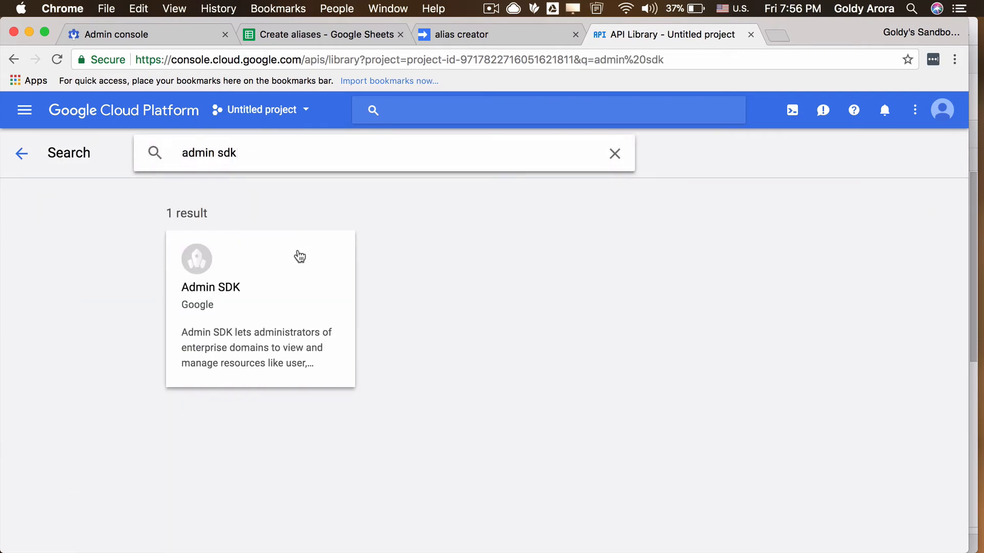
click(259, 309)
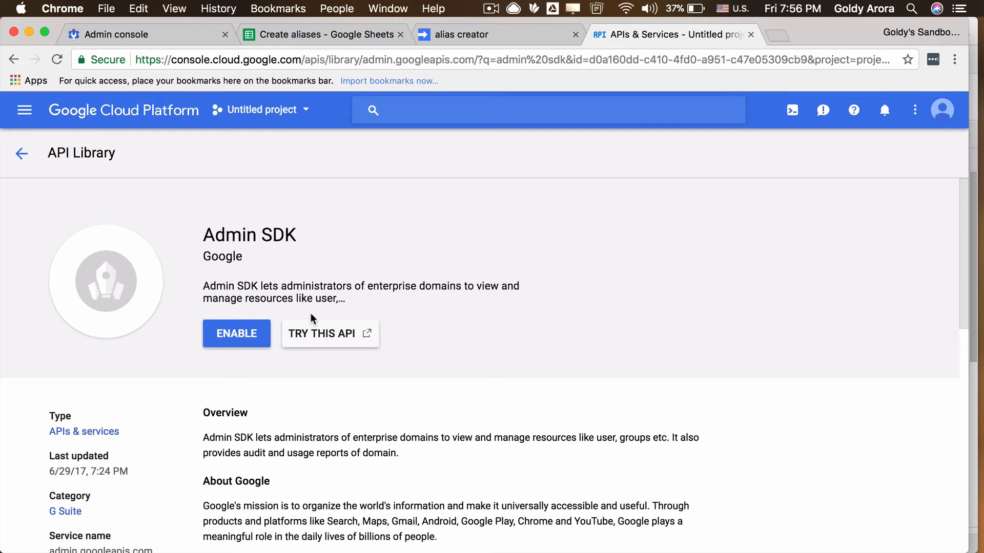
click(235, 333)
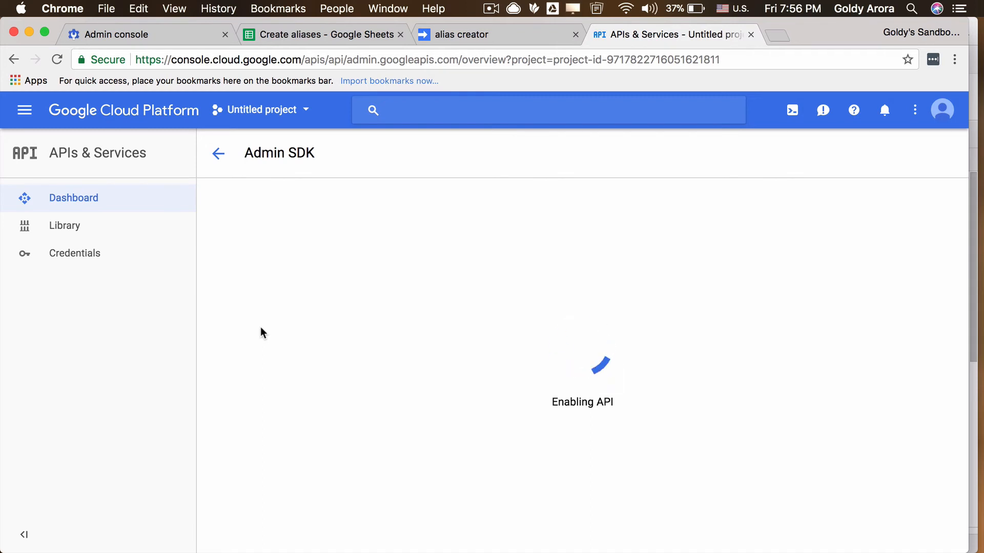
mouse_move(371, 359)
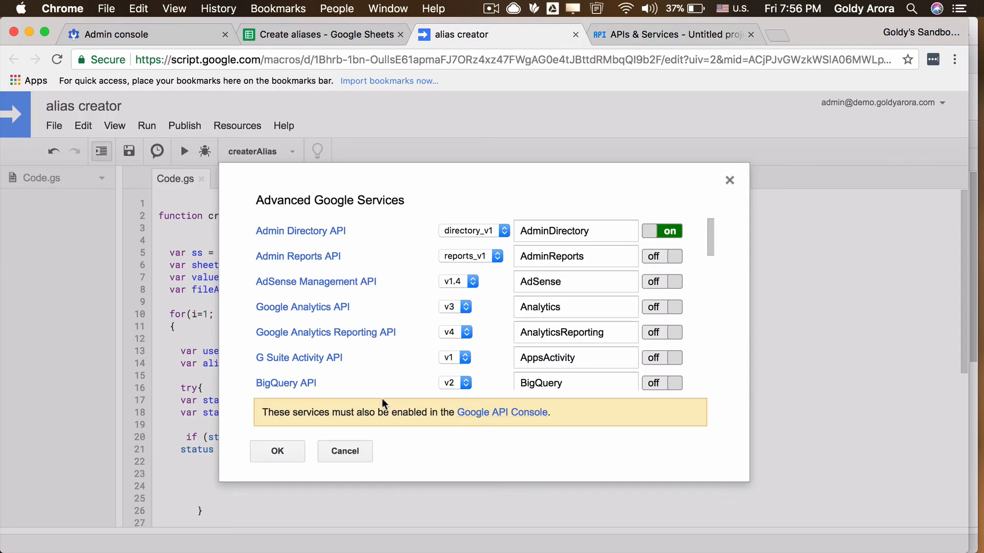
Run createrAlias and authorize the admin account for spreadsheet and user-provisioning access
click(276, 451)
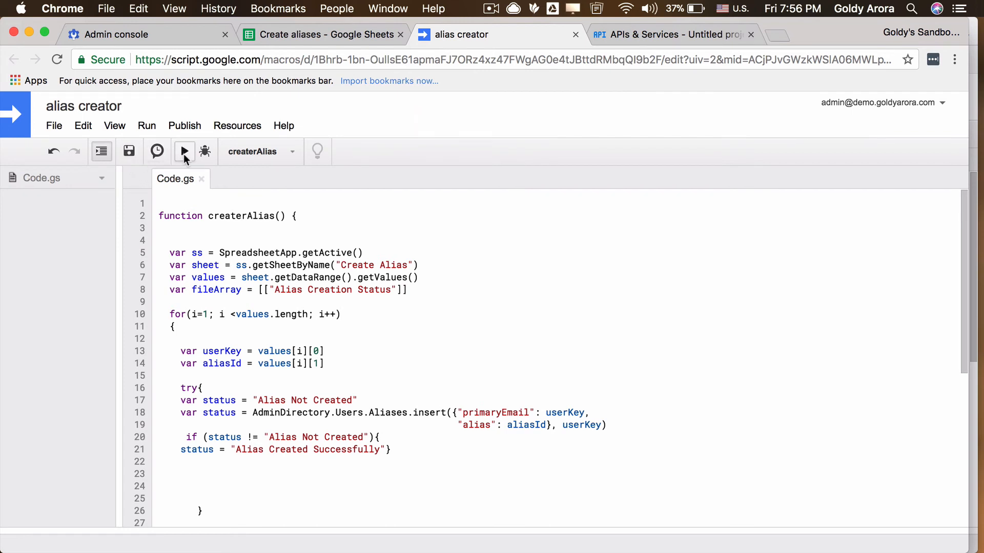
mouse_move(184, 151)
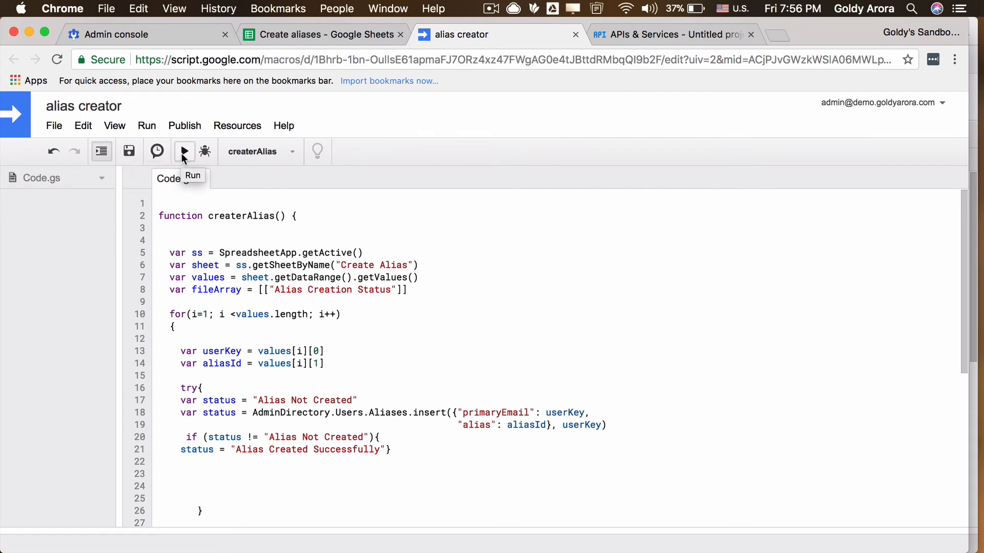
click(183, 152)
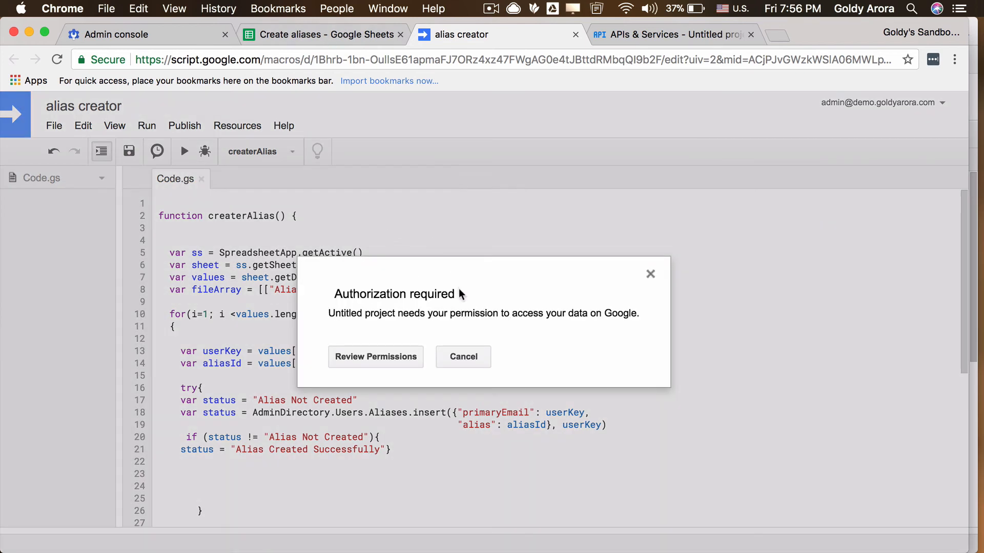
mouse_move(377, 308)
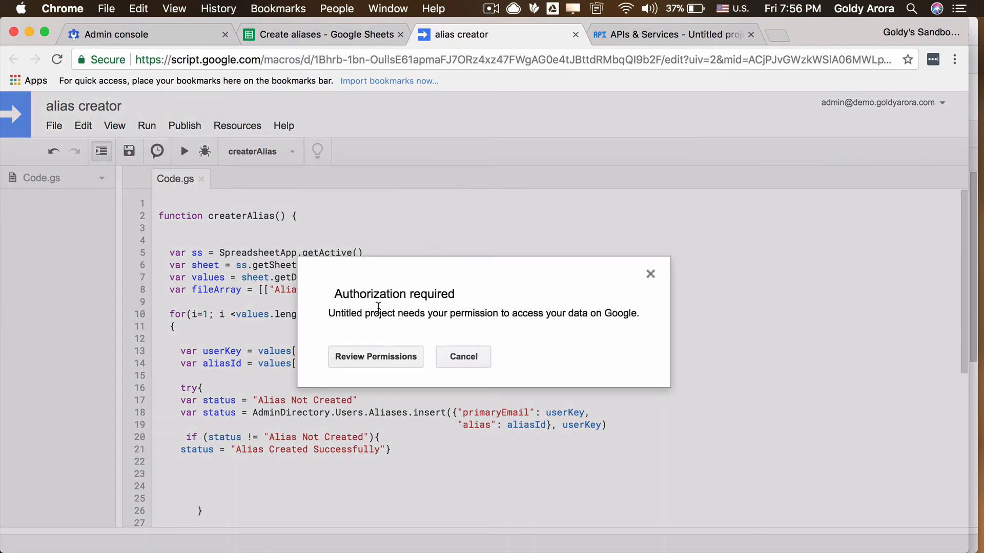
click(375, 356)
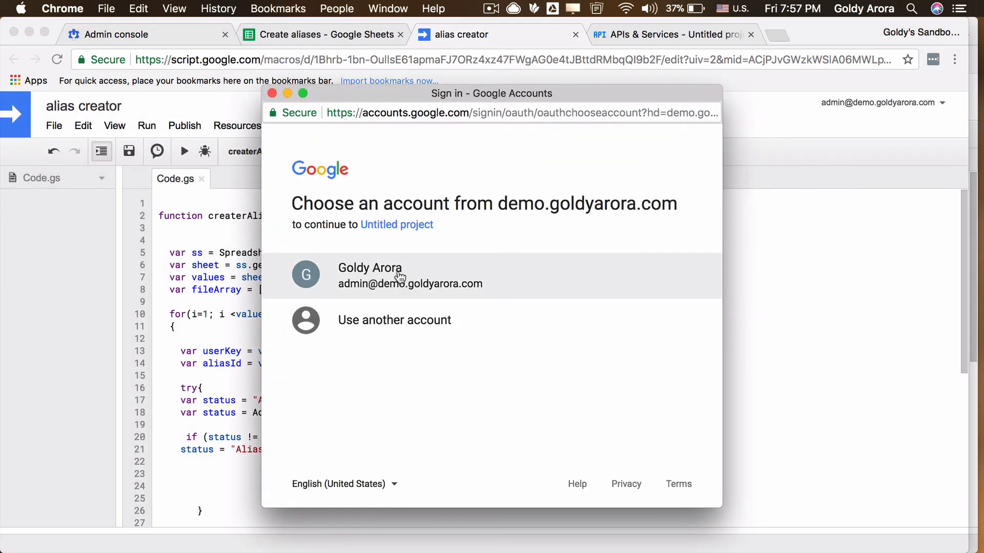
click(410, 275)
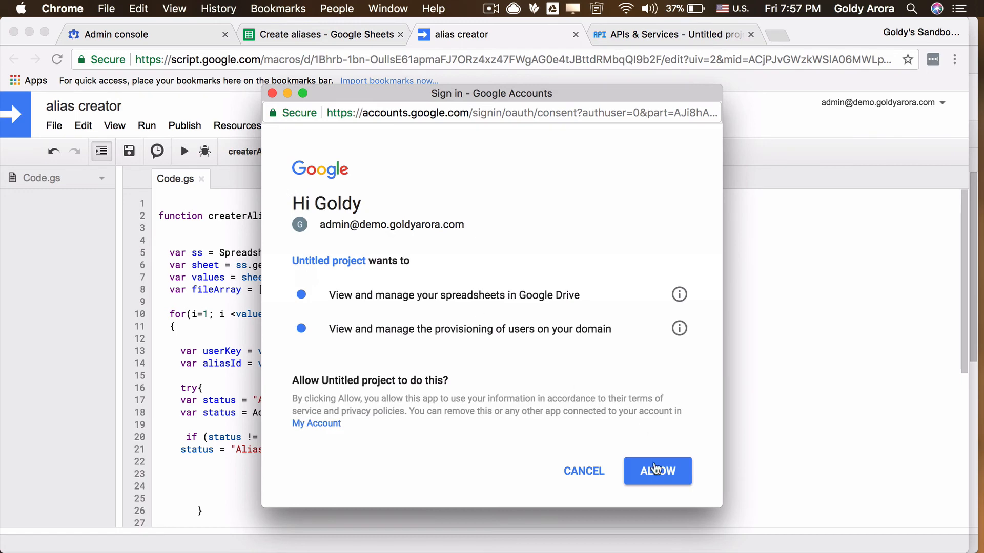
click(657, 471)
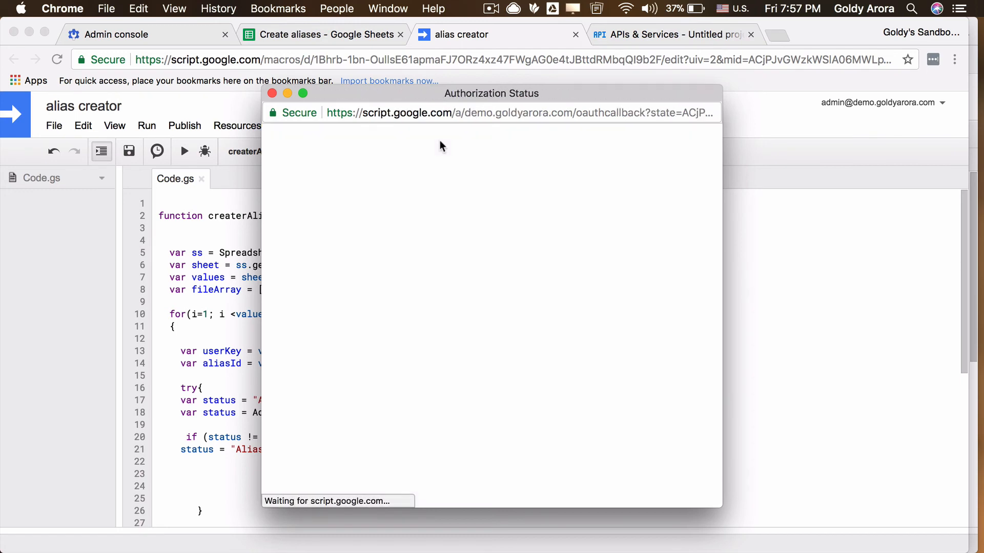
click(320, 34)
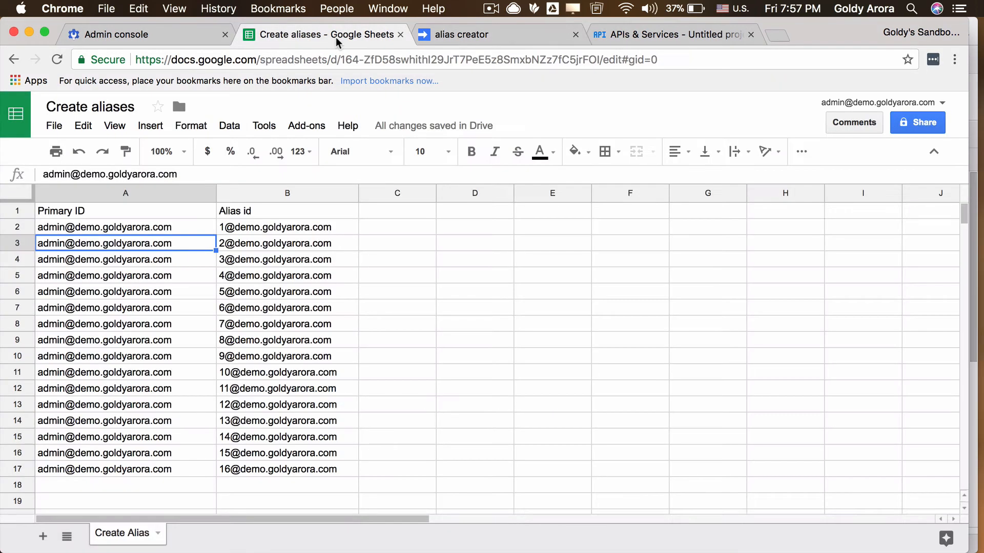
mouse_move(238, 231)
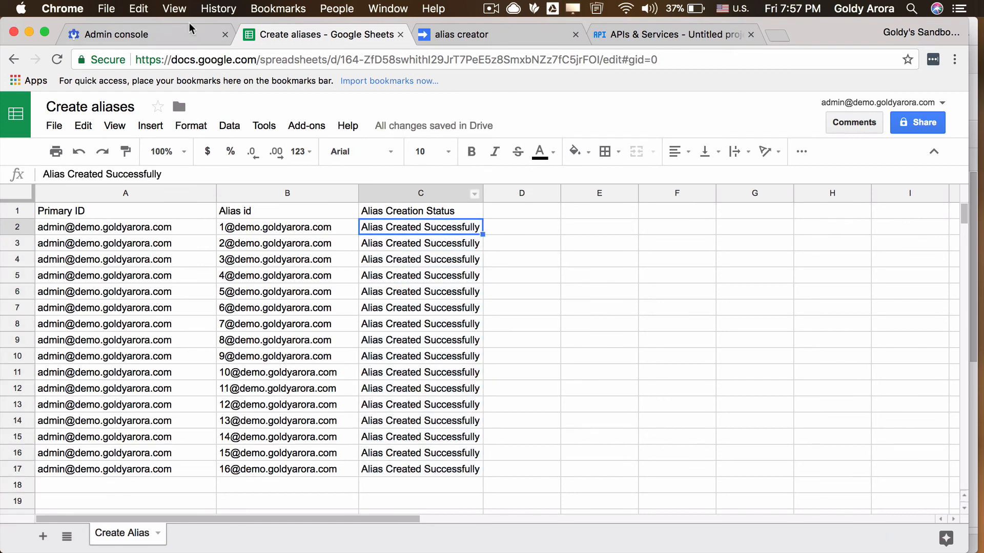
Reload the user's Admin profile and expand Account to view the sixteen new aliases
click(120, 34)
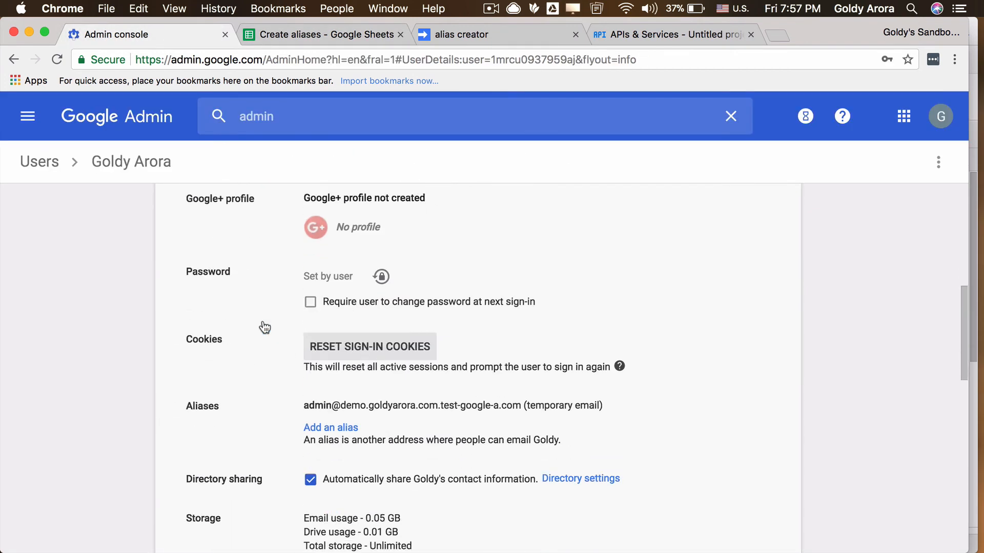
scroll(down, 3)
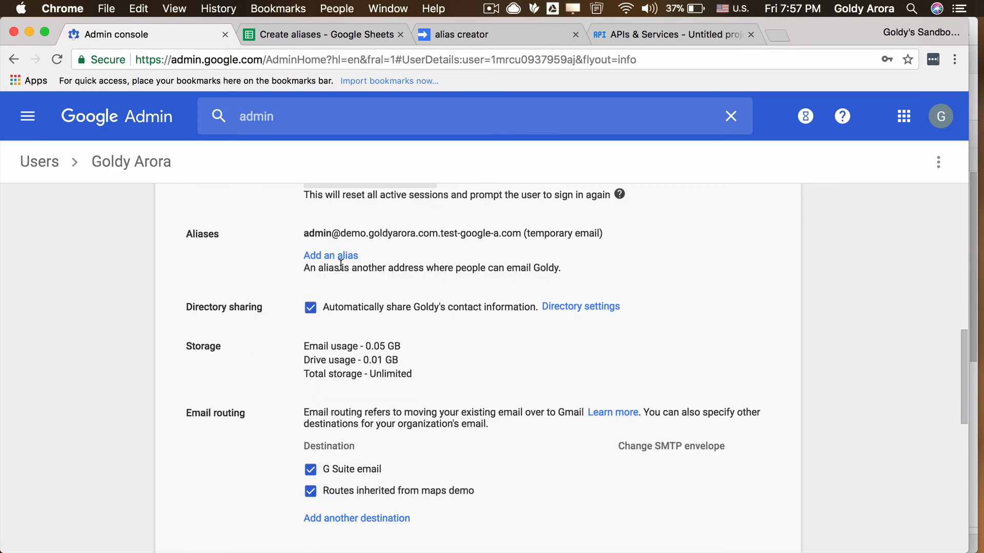
click(330, 255)
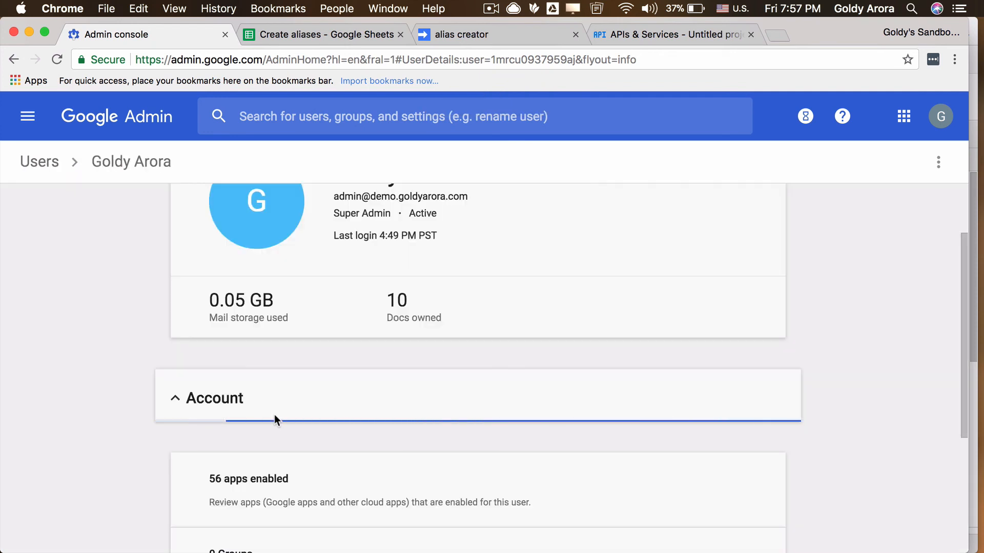
click(214, 398)
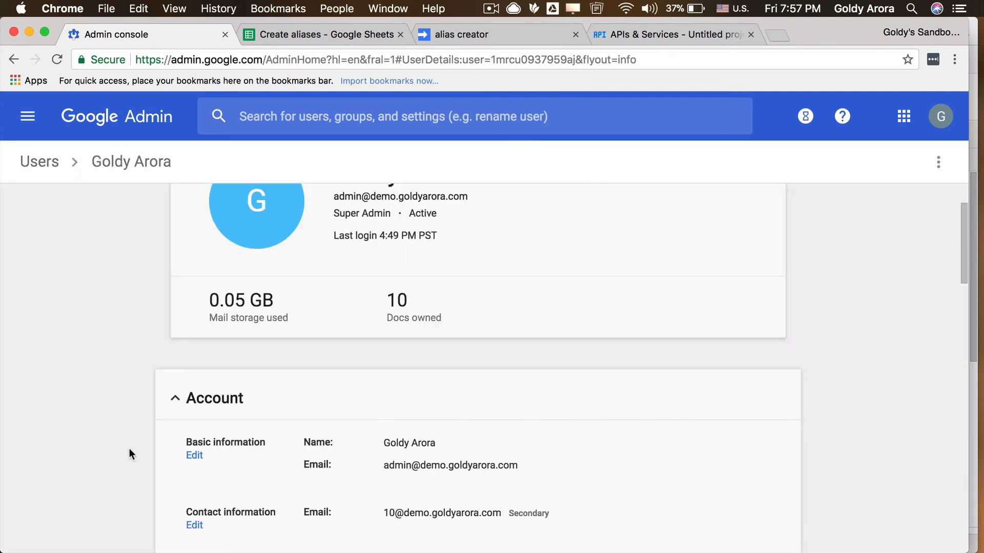
scroll(down, 3)
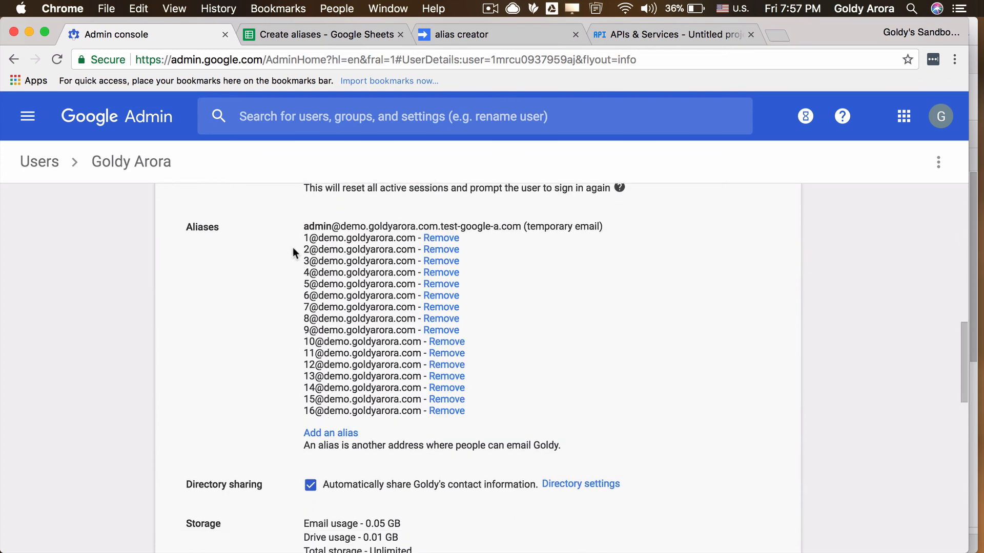
mouse_move(299, 92)
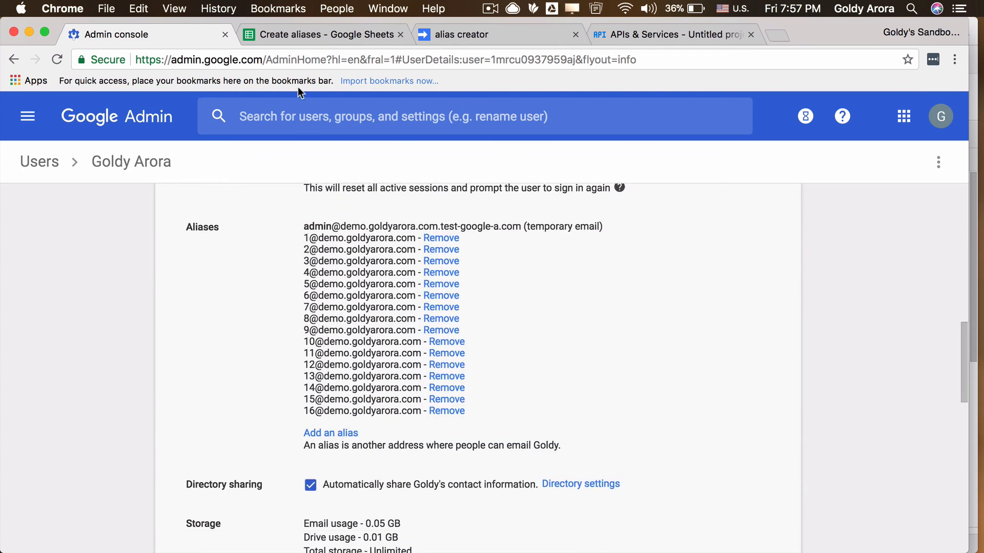
click(321, 35)
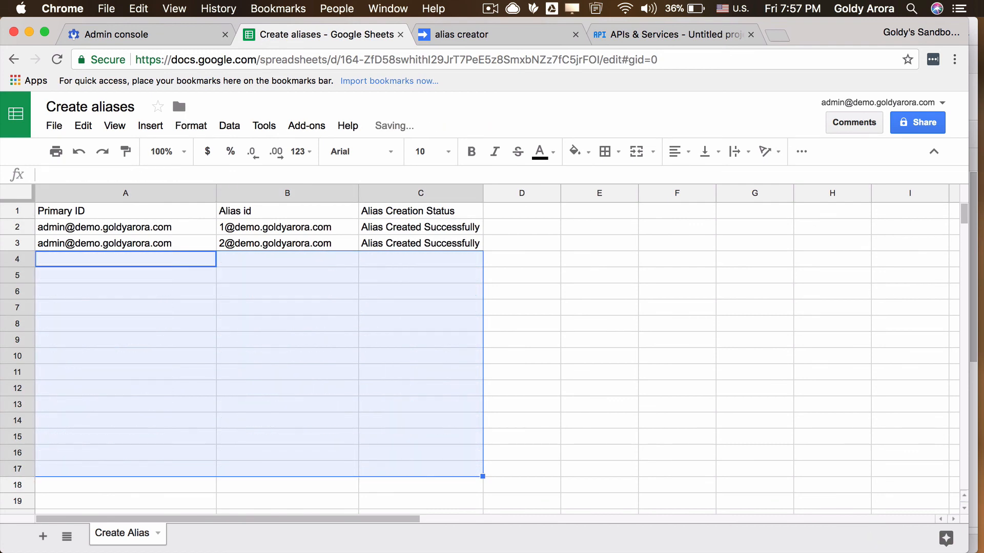
Rerun the alias script so both remaining rows show 'Entity already exists.' in column C
click(287, 210)
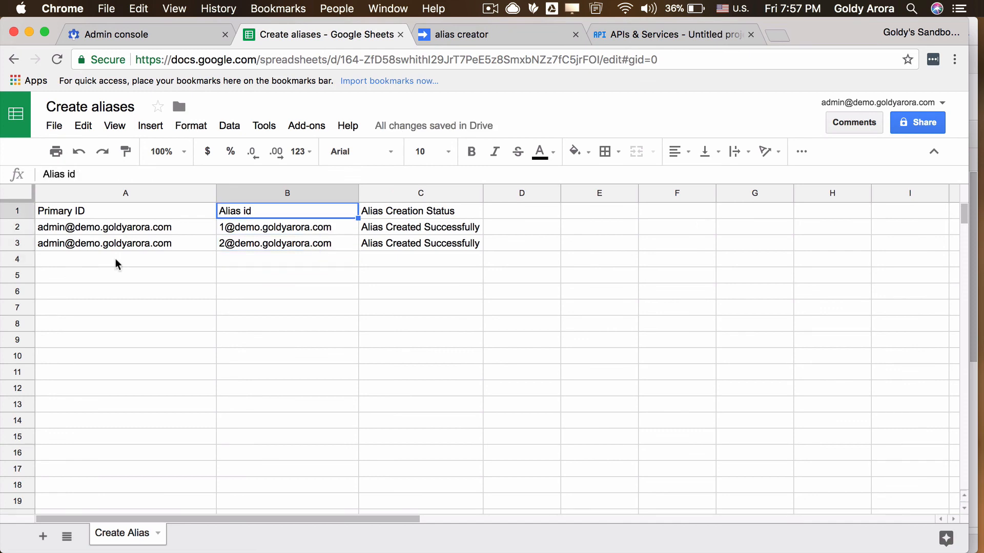
click(287, 243)
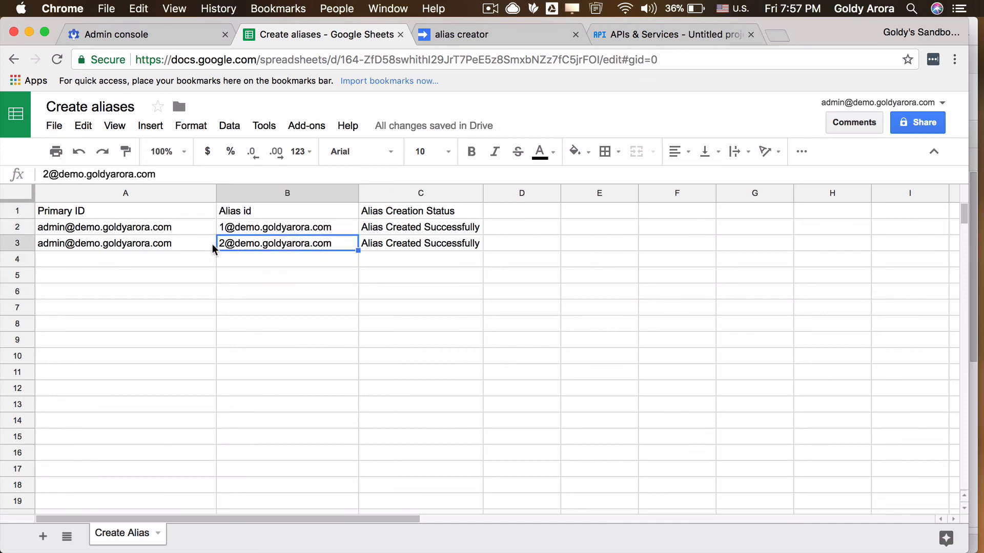
click(466, 34)
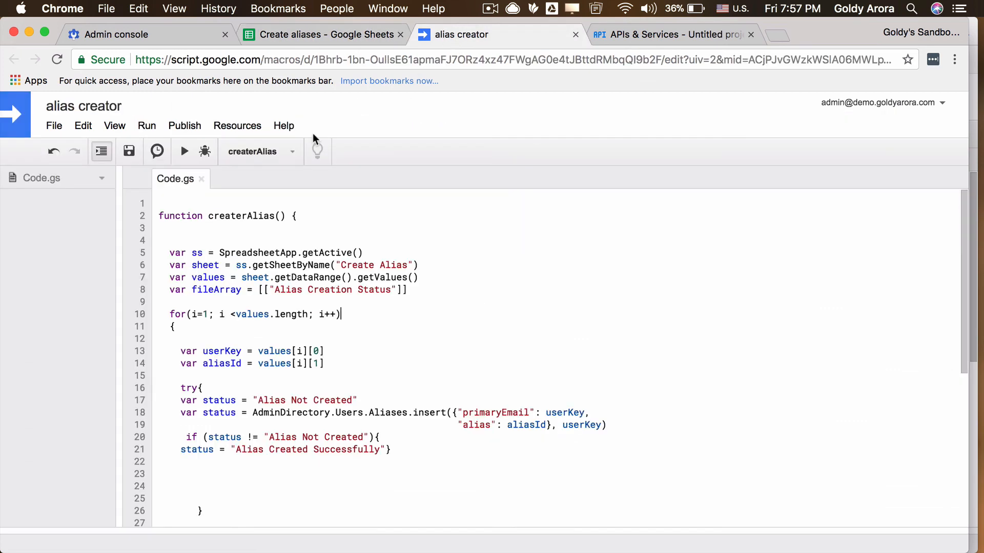
click(320, 34)
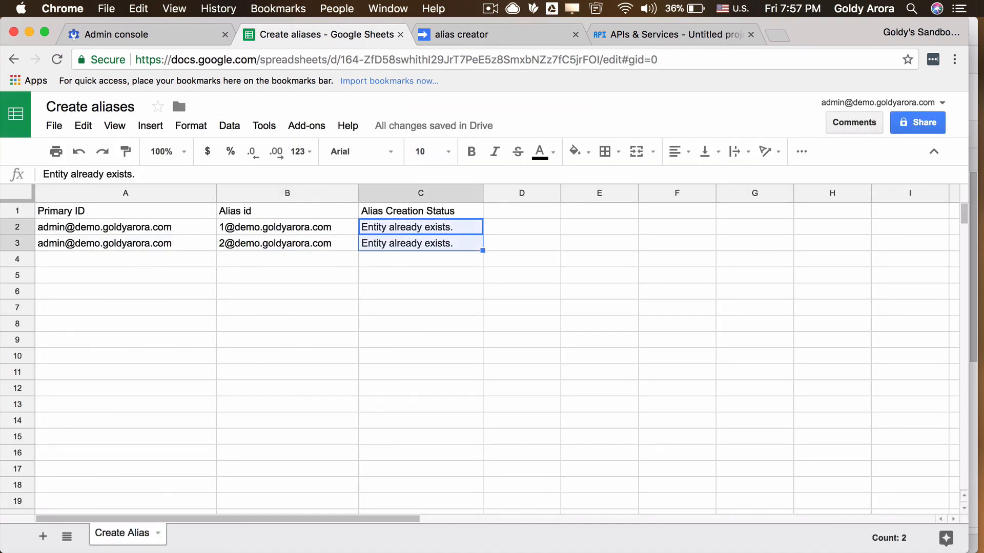
click(287, 226)
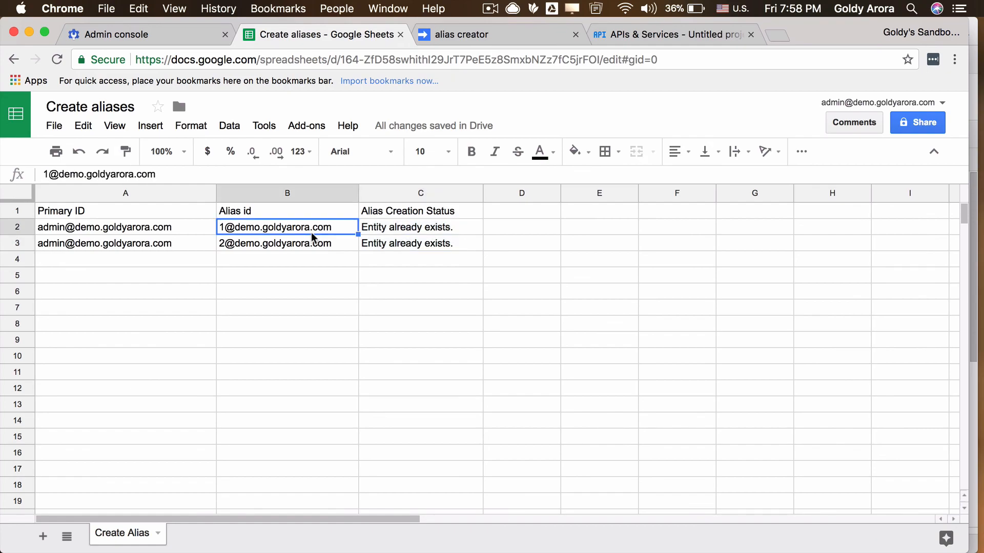